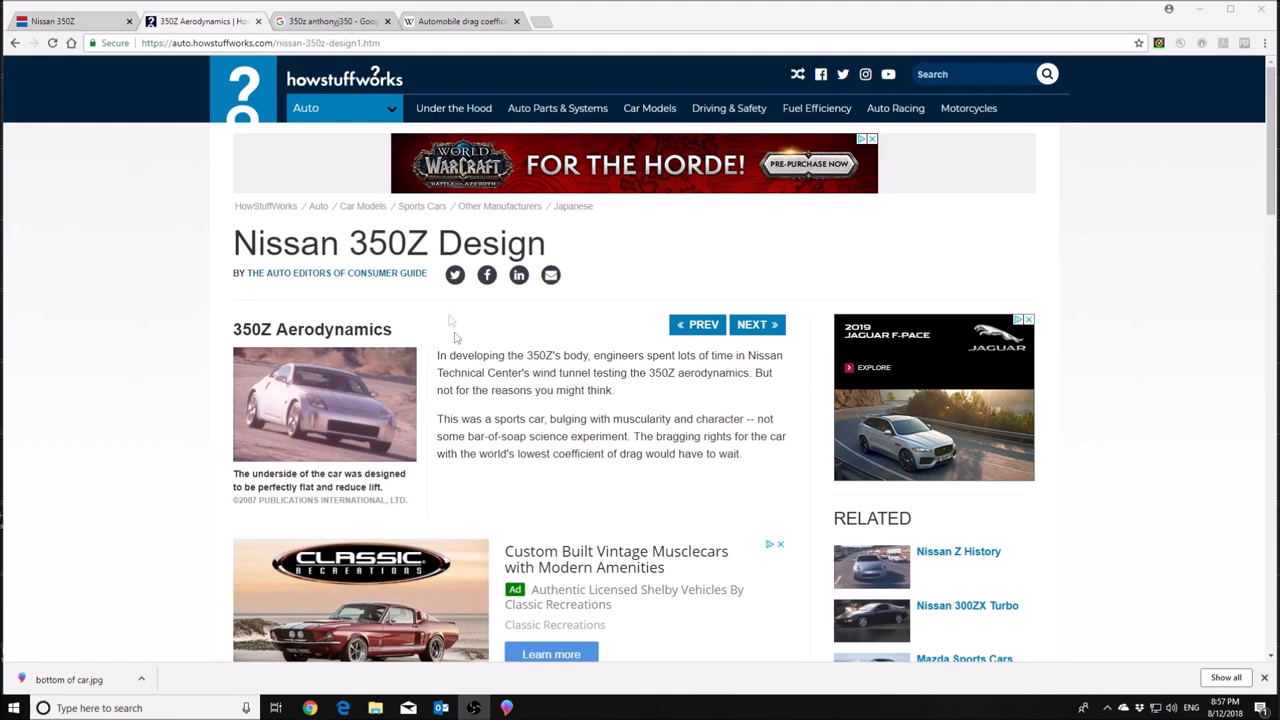
{"action": "mouse_move", "coordinate": [488, 540]}
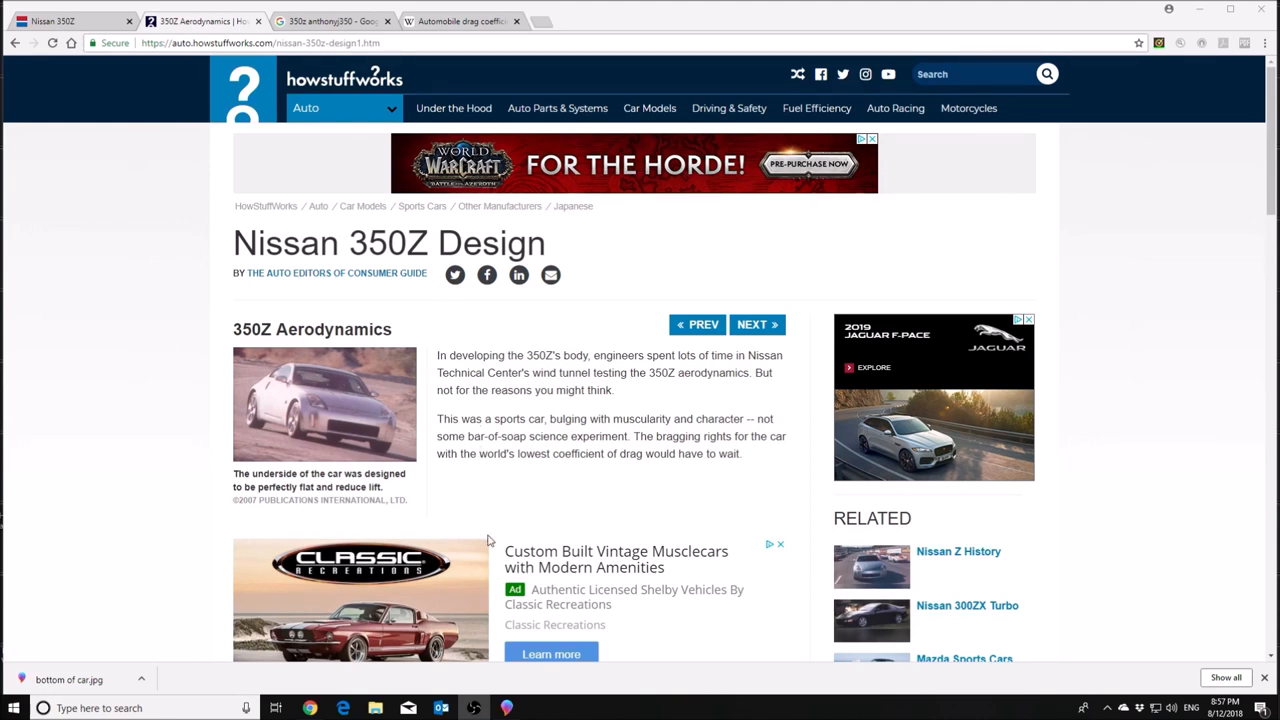
{"action": "mouse_move", "coordinate": [484, 460]}
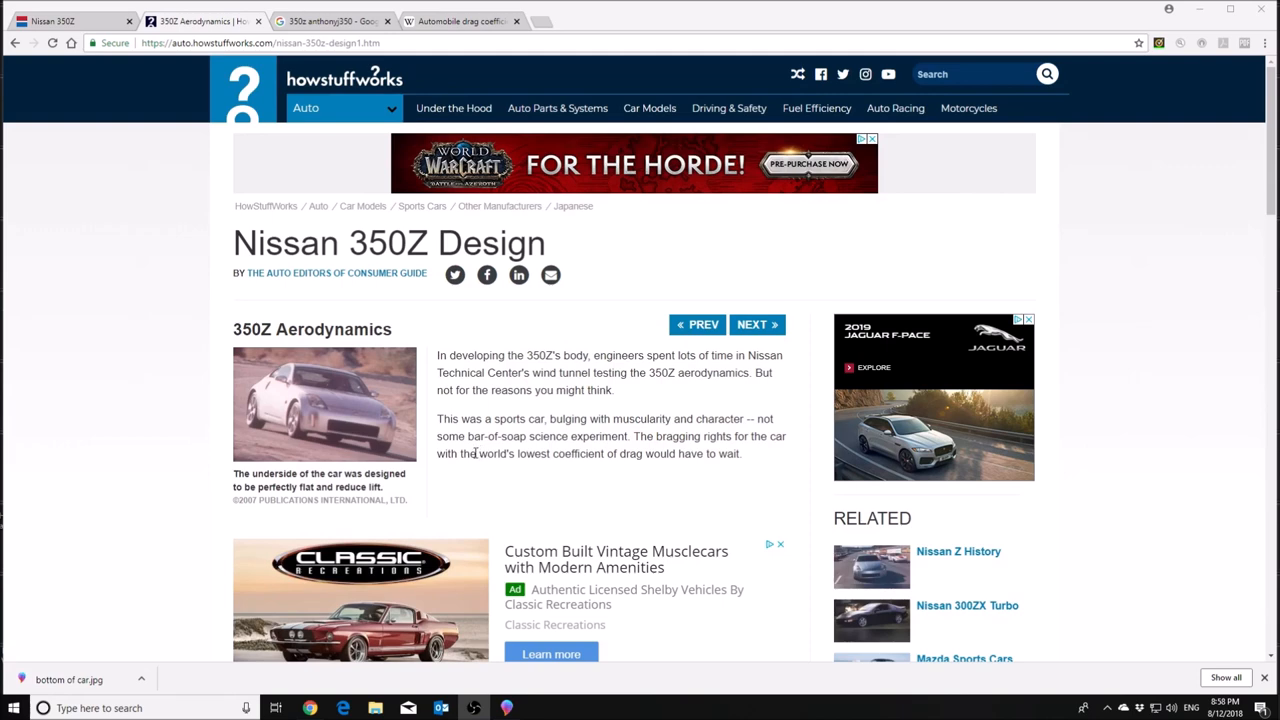
{"action": "mouse_move", "coordinate": [752, 404]}
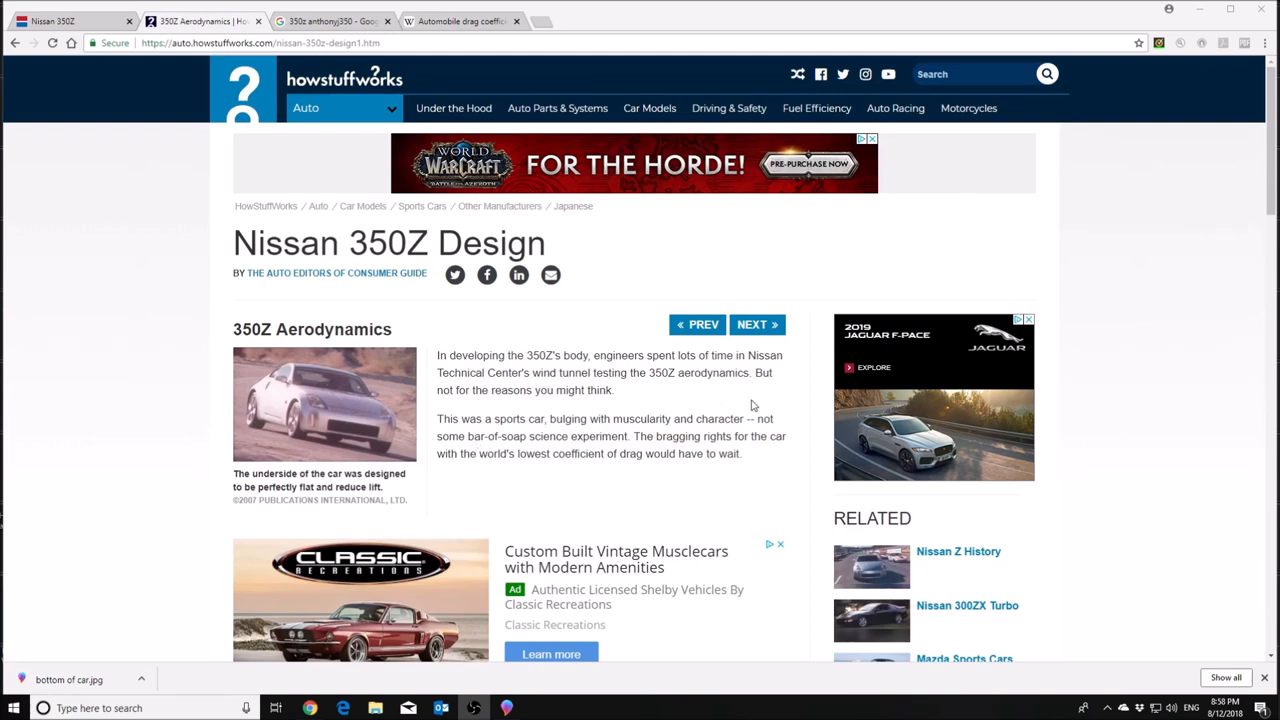
Scroll the Nissan 350Z Design article down past the intro to the zero body lift explanation
{"action": "scroll", "scroll_direction": "down", "scroll_amount": 3}
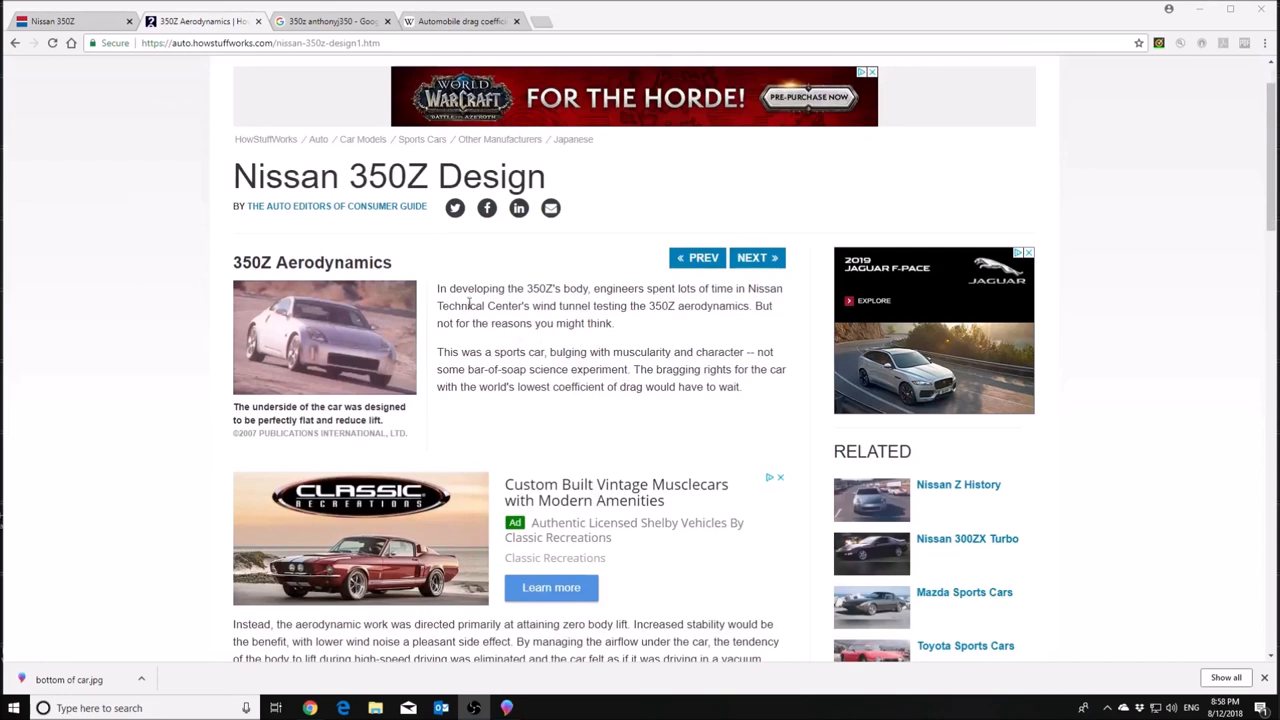
{"action": "mouse_move", "coordinate": [570, 326]}
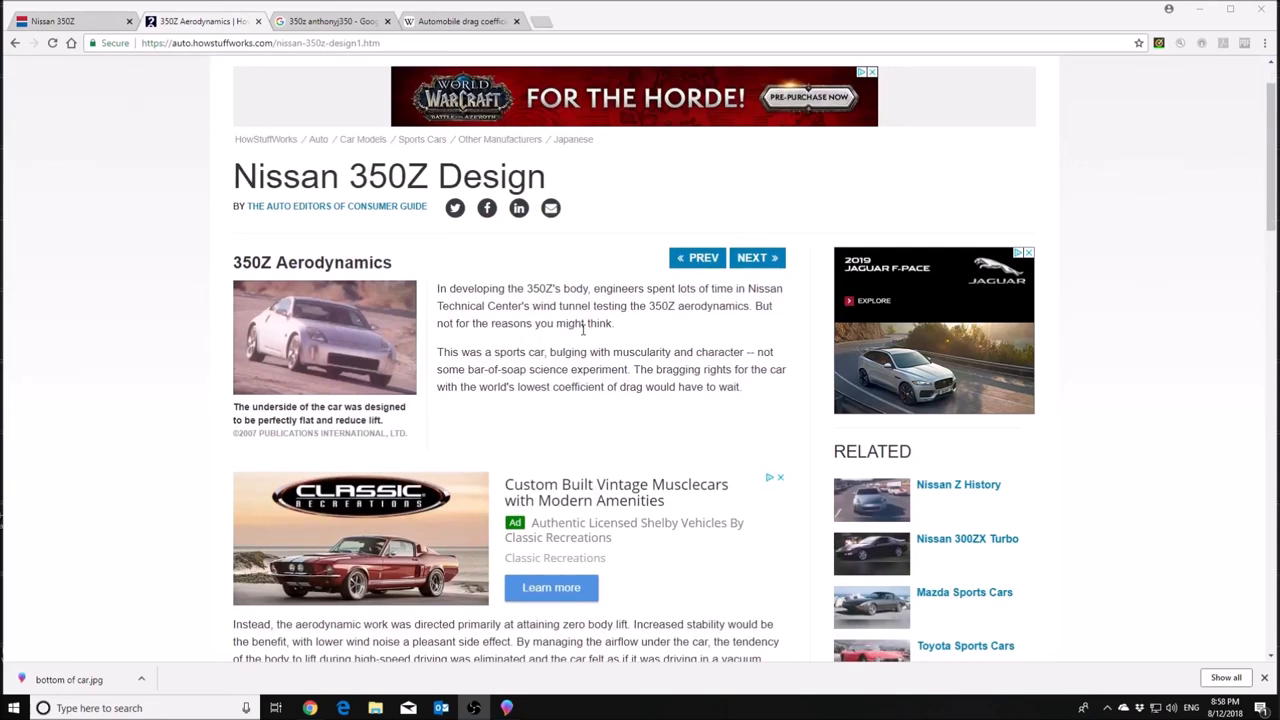
{"action": "scroll", "scroll_direction": "down", "scroll_amount": 3}
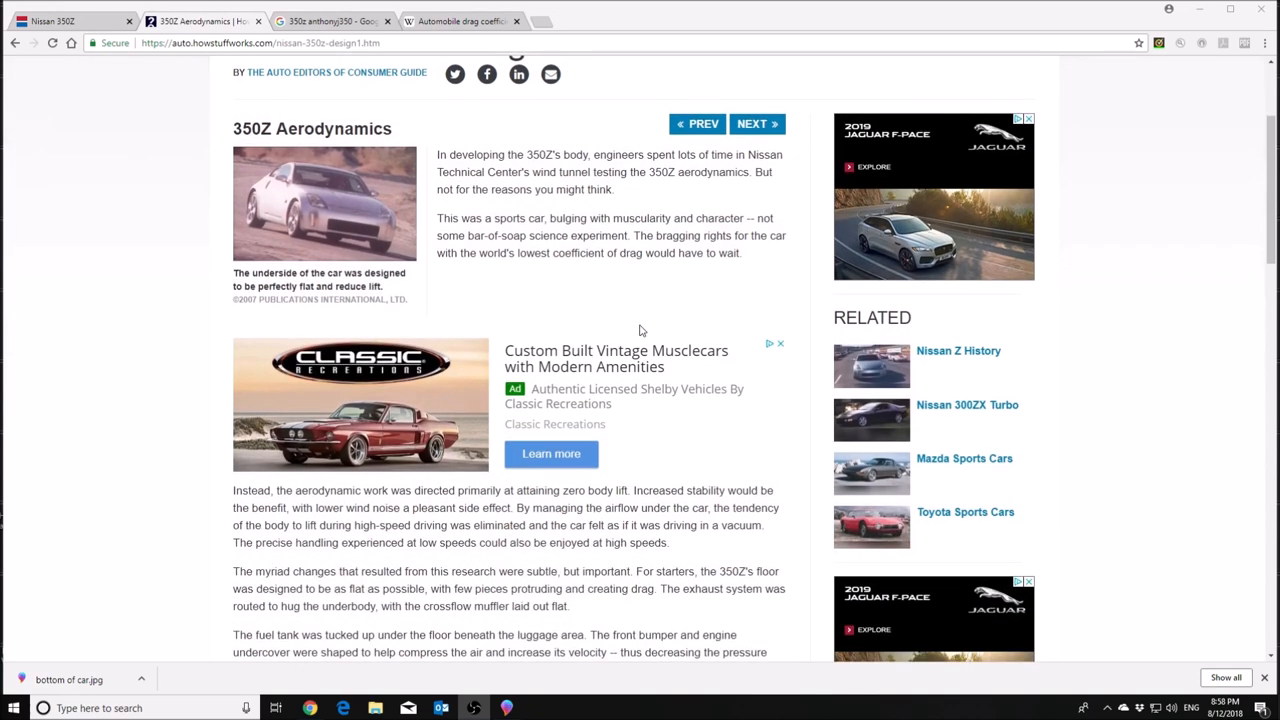
{"action": "mouse_move", "coordinate": [762, 490]}
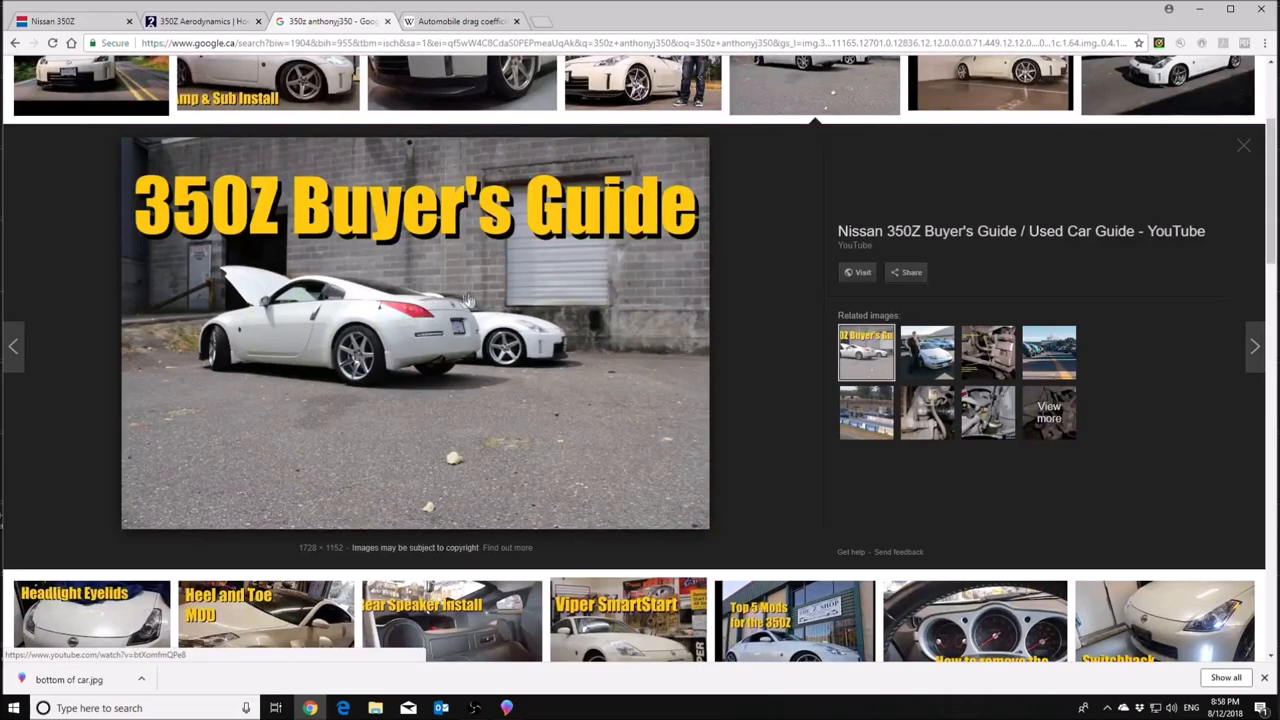
{"action": "mouse_move", "coordinate": [426, 300]}
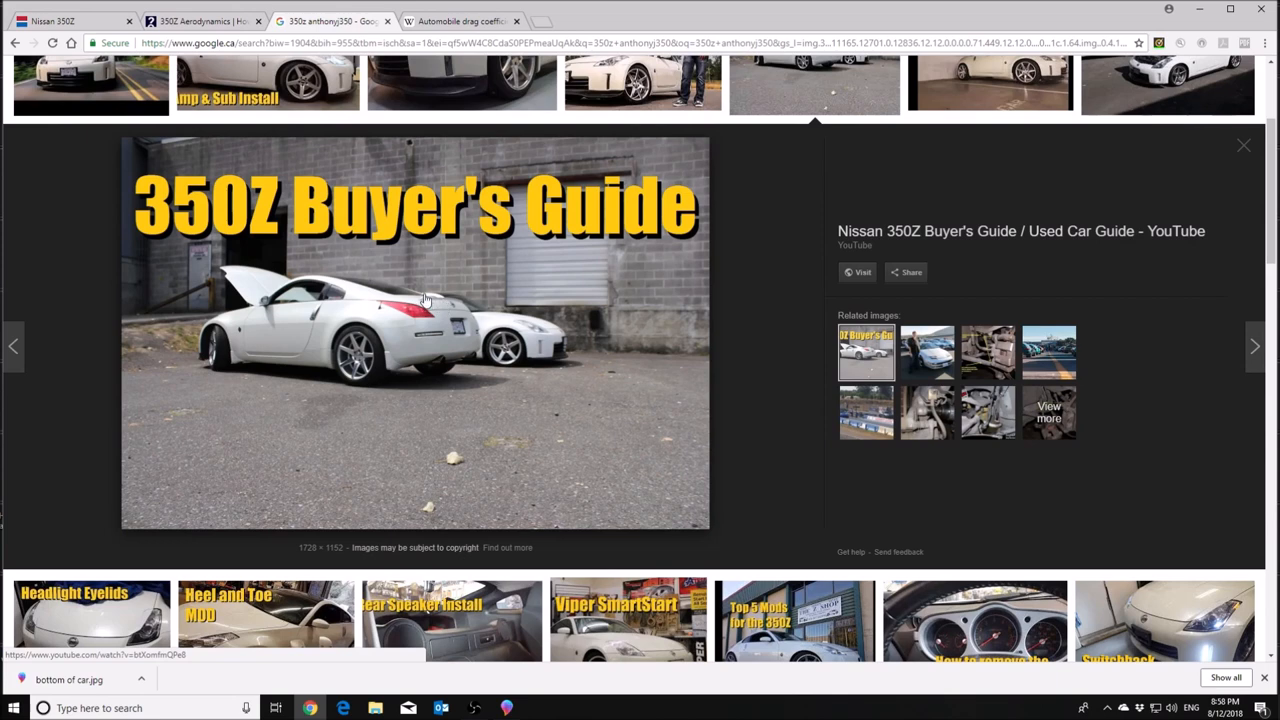
{"action": "mouse_move", "coordinate": [456, 304]}
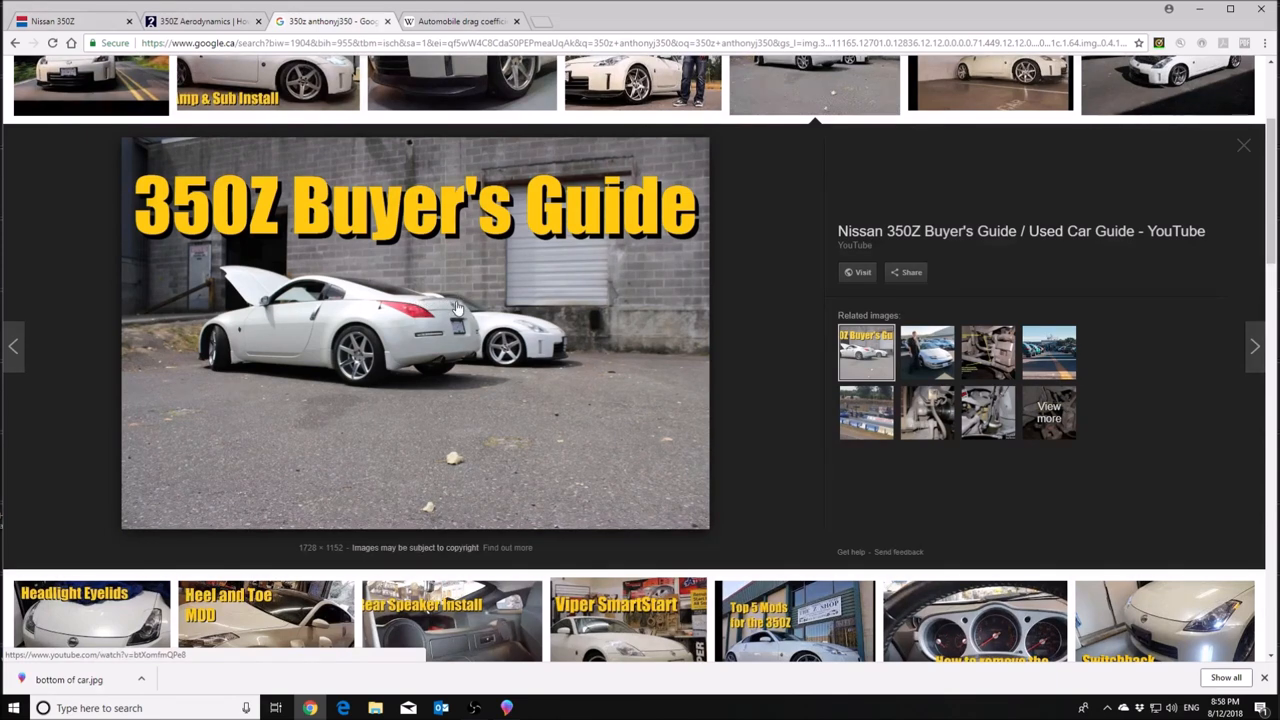
{"action": "mouse_move", "coordinate": [456, 308]}
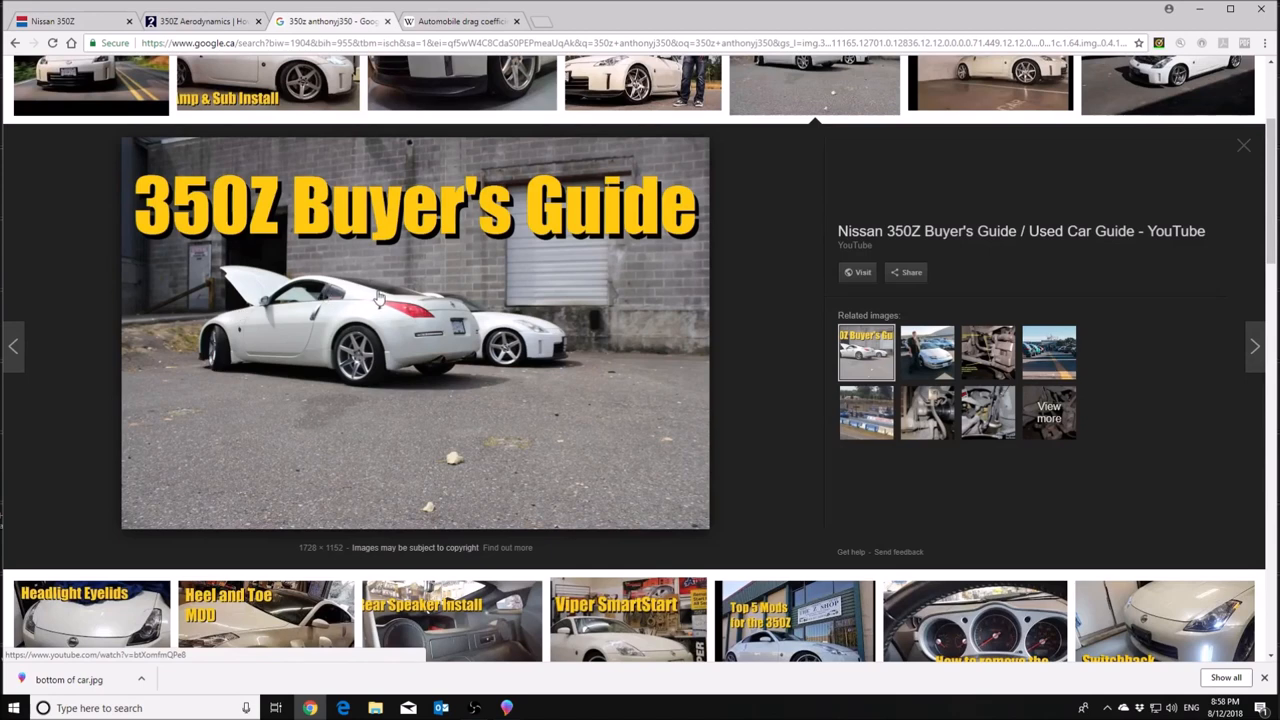
{"action": "mouse_move", "coordinate": [432, 272]}
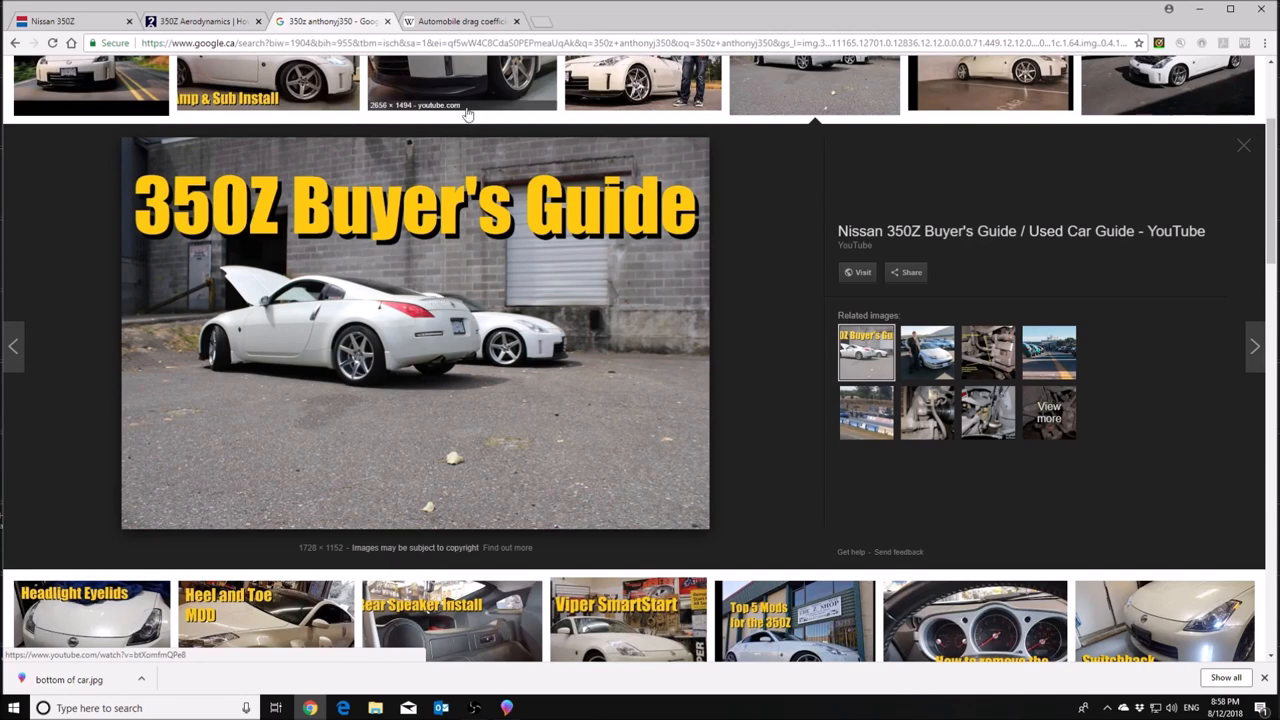
Return from the Google Images preview to the HowStuffWorks 350Z Aerodynamics article tab
{"action": "left_click", "coordinate": [200, 20]}
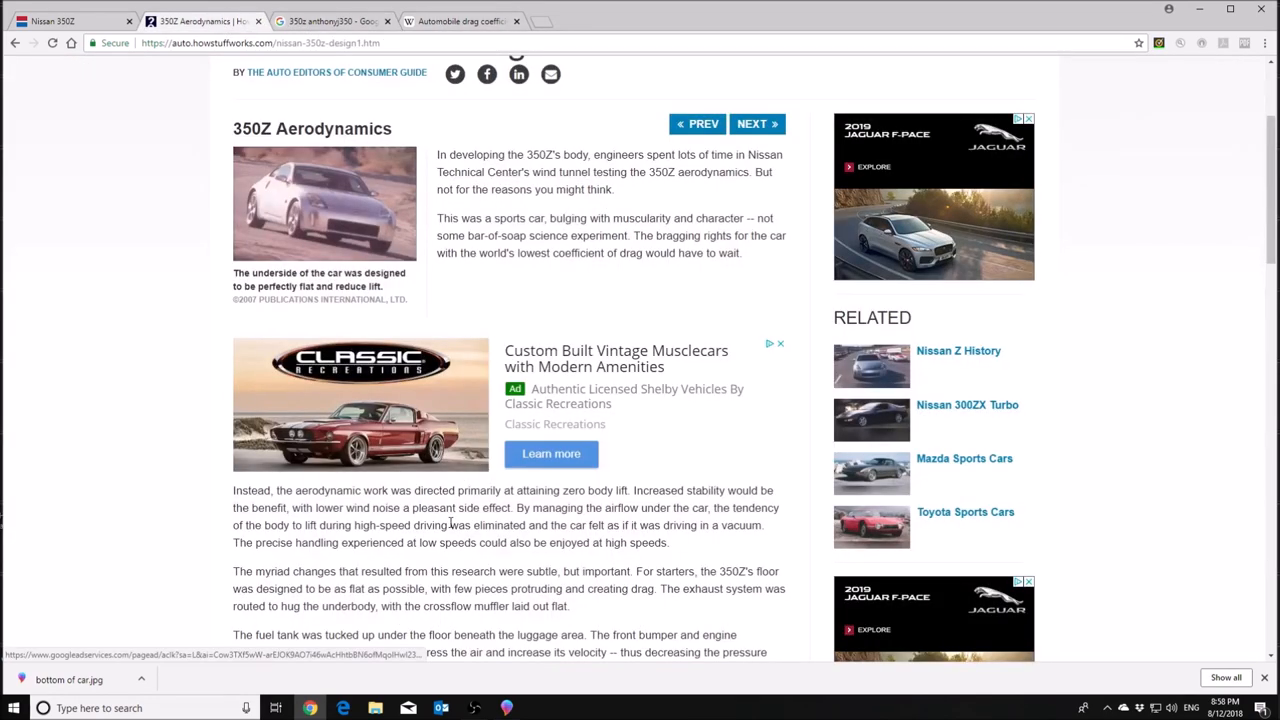
Read the zero-lift and stability passage, briefly selecting a sentence, then reach the underbody paragraphs
{"action": "scroll", "scroll_direction": "down", "scroll_amount": 3}
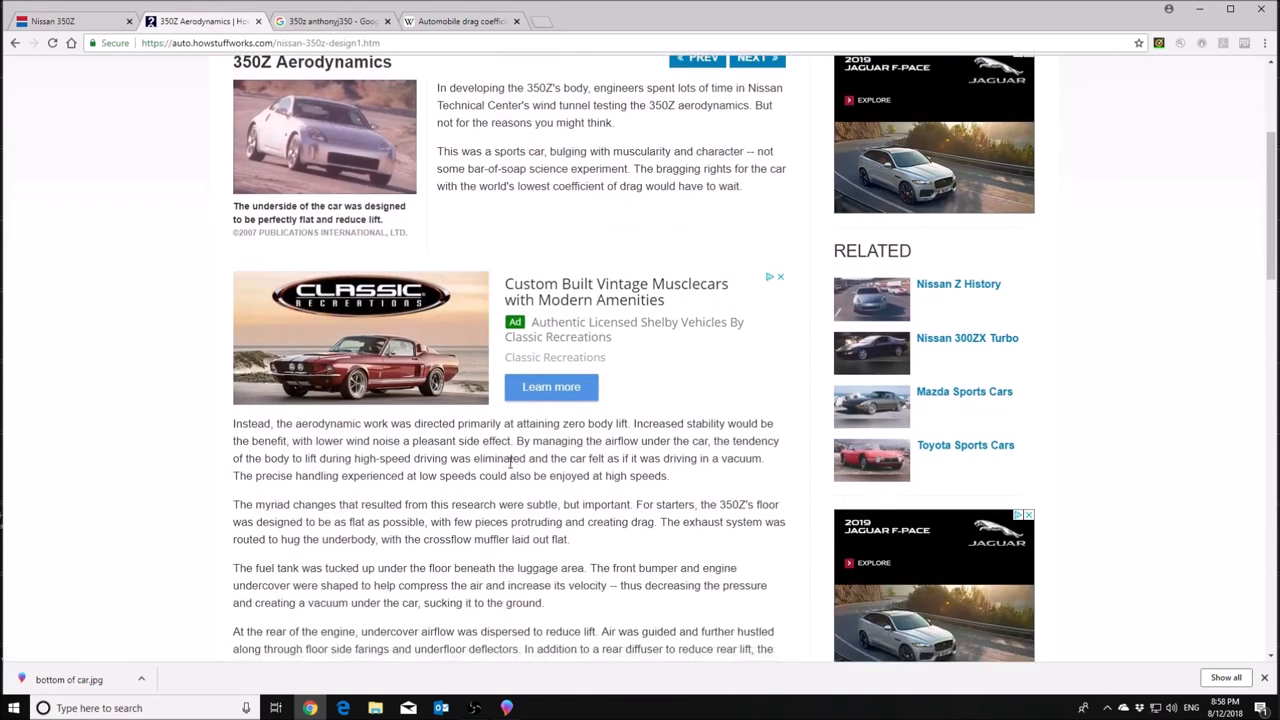
{"action": "mouse_move", "coordinate": [488, 424]}
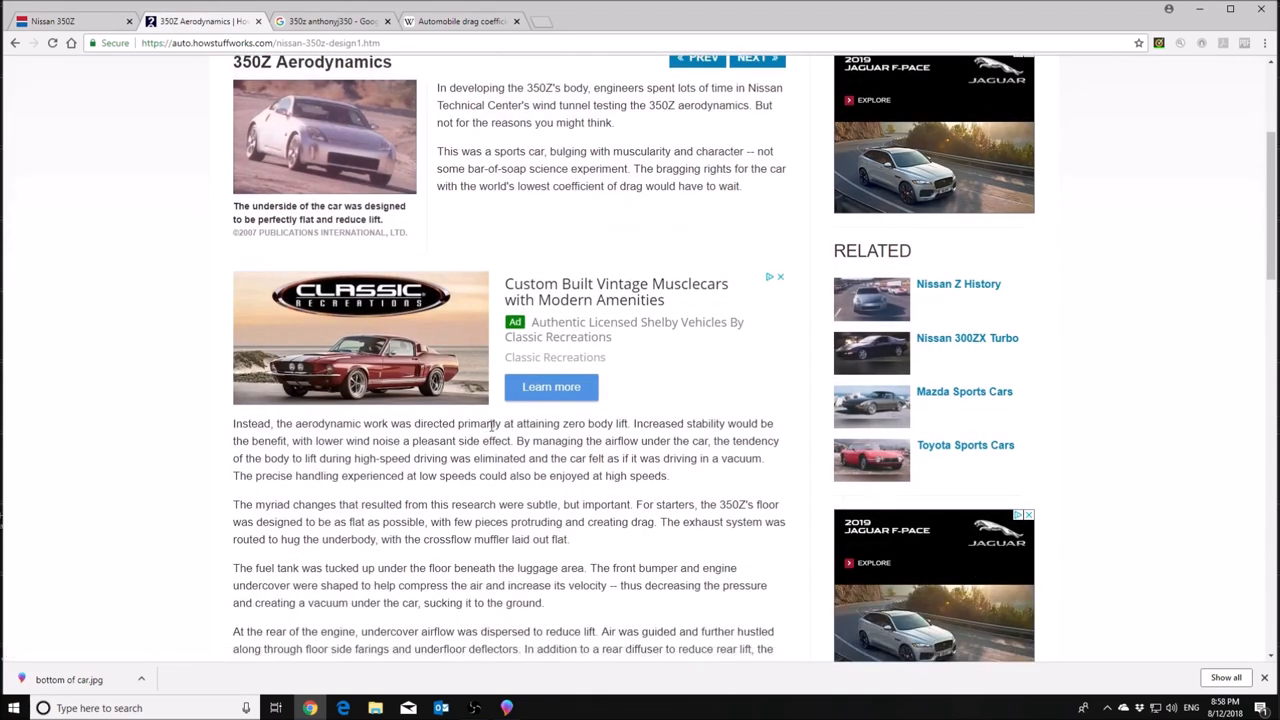
{"action": "mouse_move", "coordinate": [682, 440]}
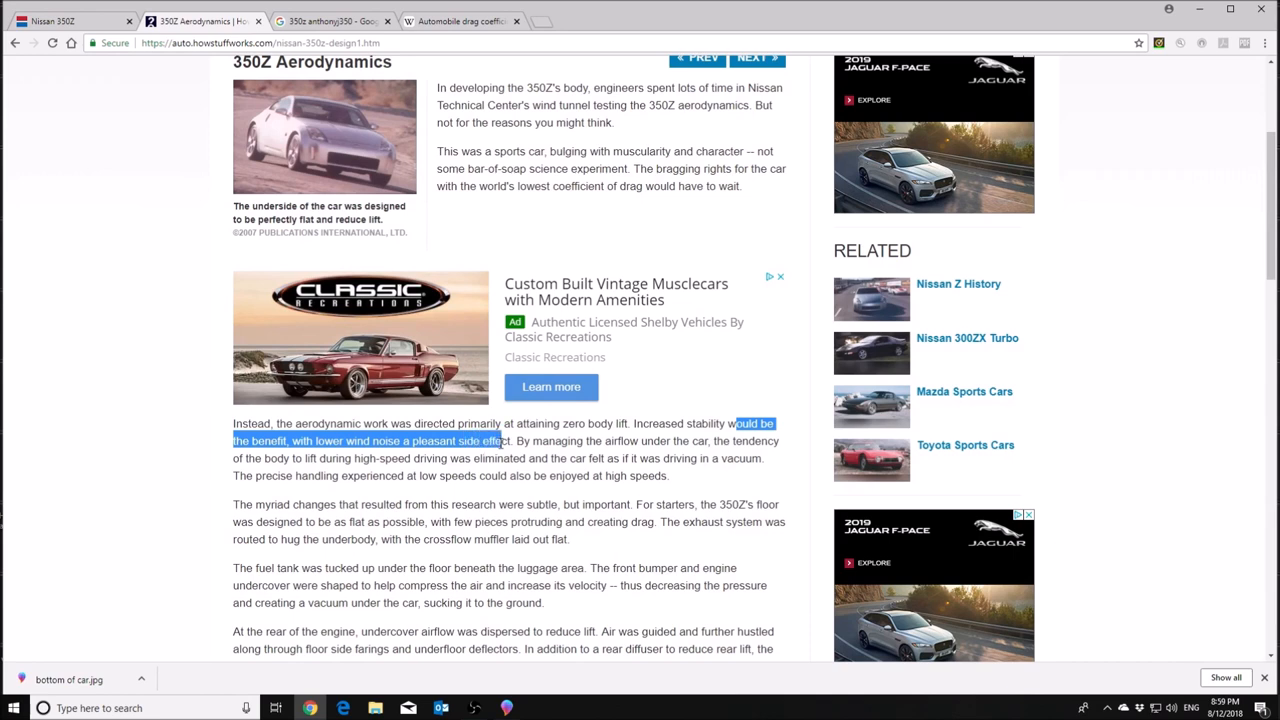
{"action": "left_click", "coordinate": [500, 442]}
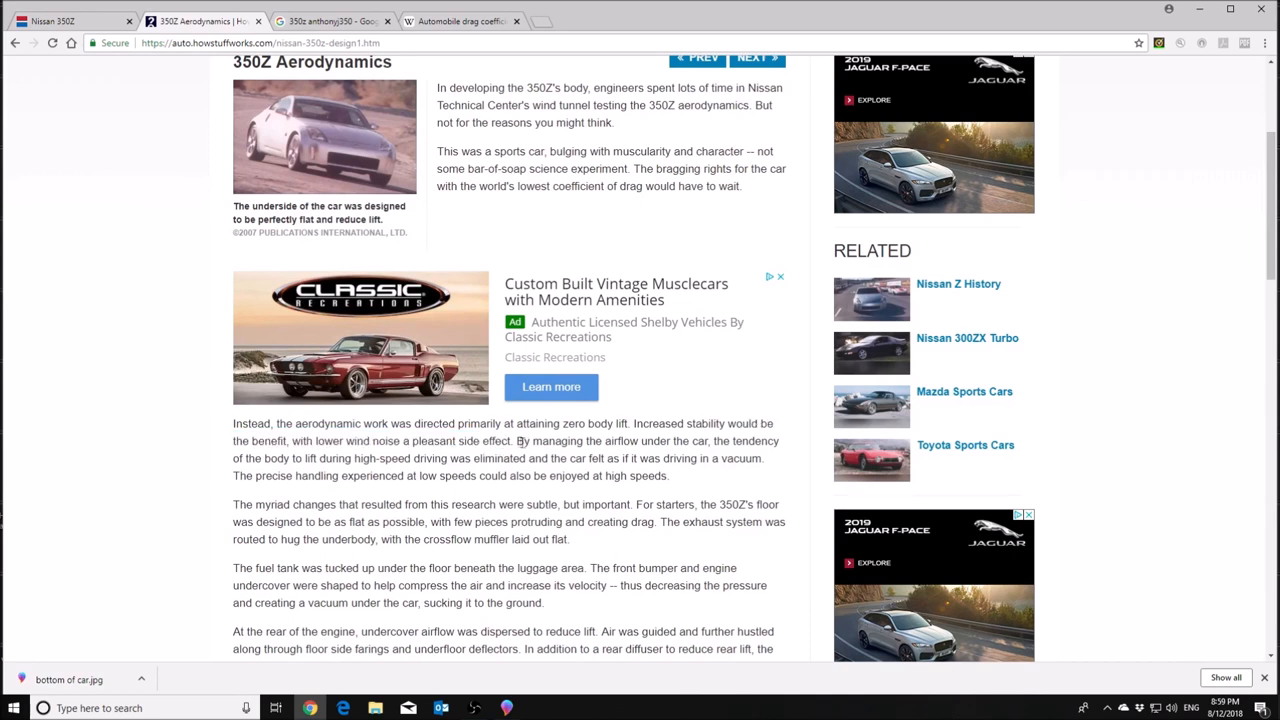
{"action": "left_click_drag", "start_coordinate": [516, 442], "coordinate": [708, 442]}
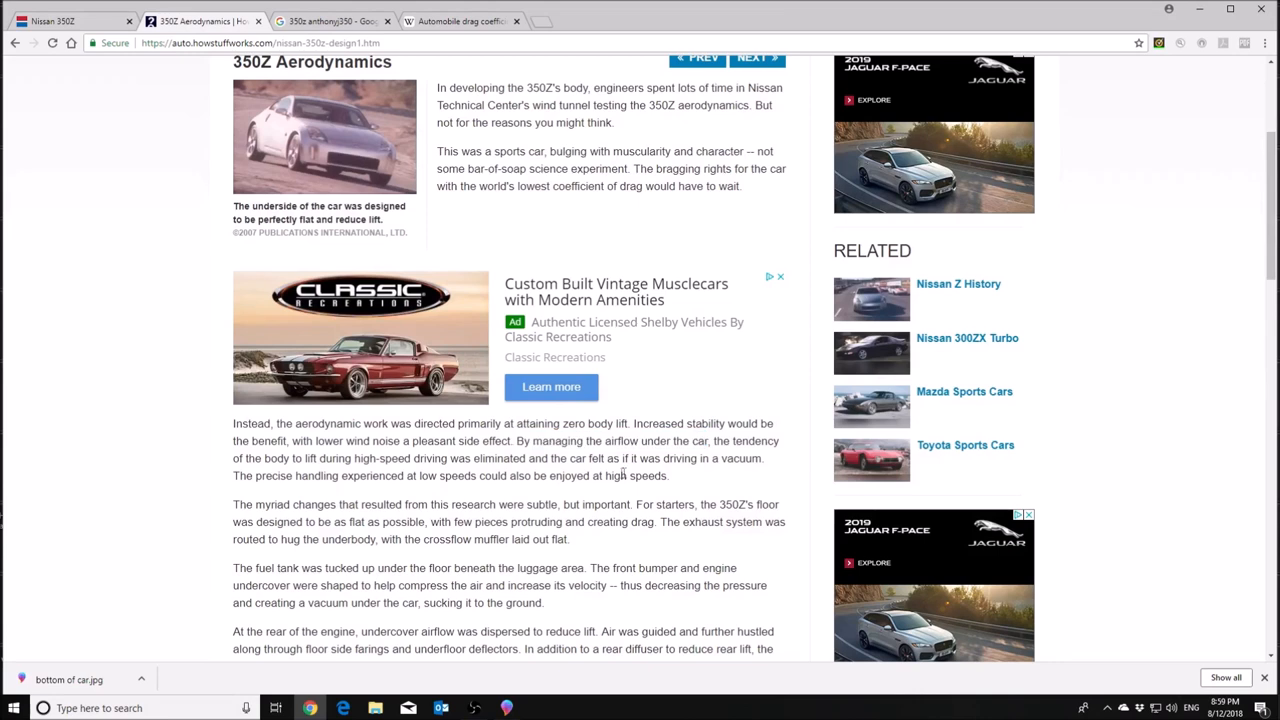
{"action": "mouse_move", "coordinate": [450, 484]}
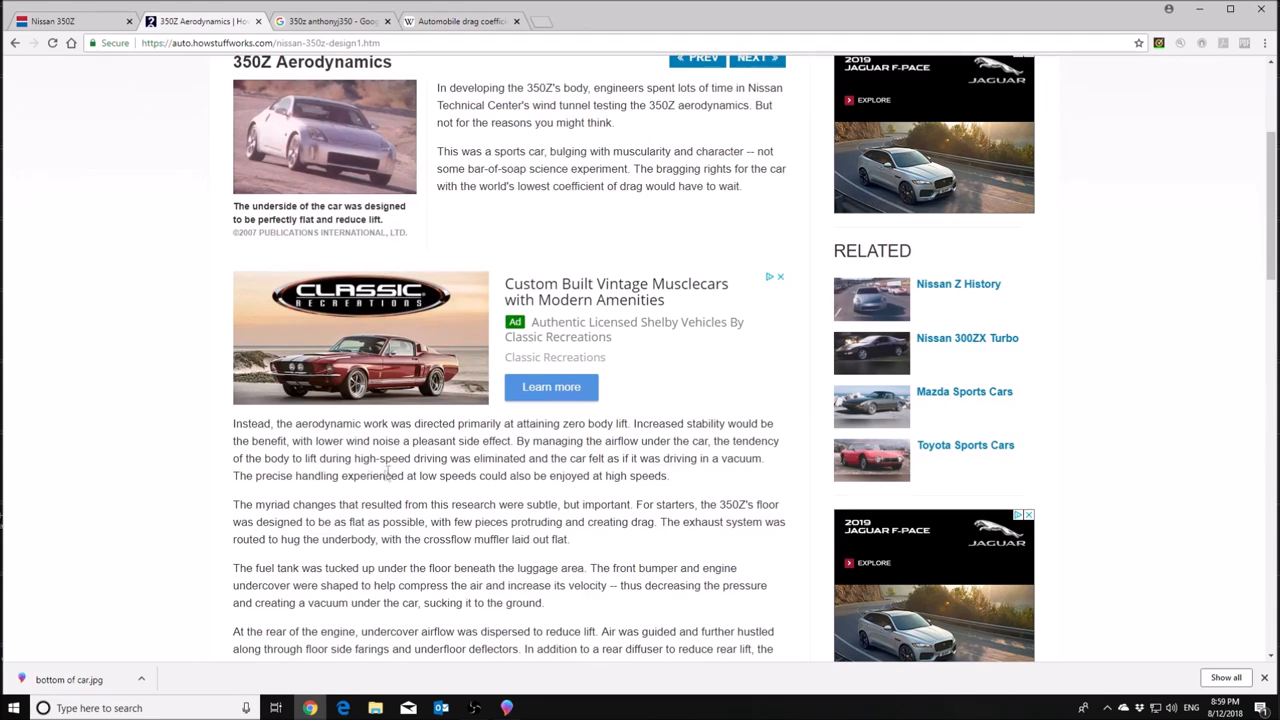
{"action": "mouse_move", "coordinate": [556, 458]}
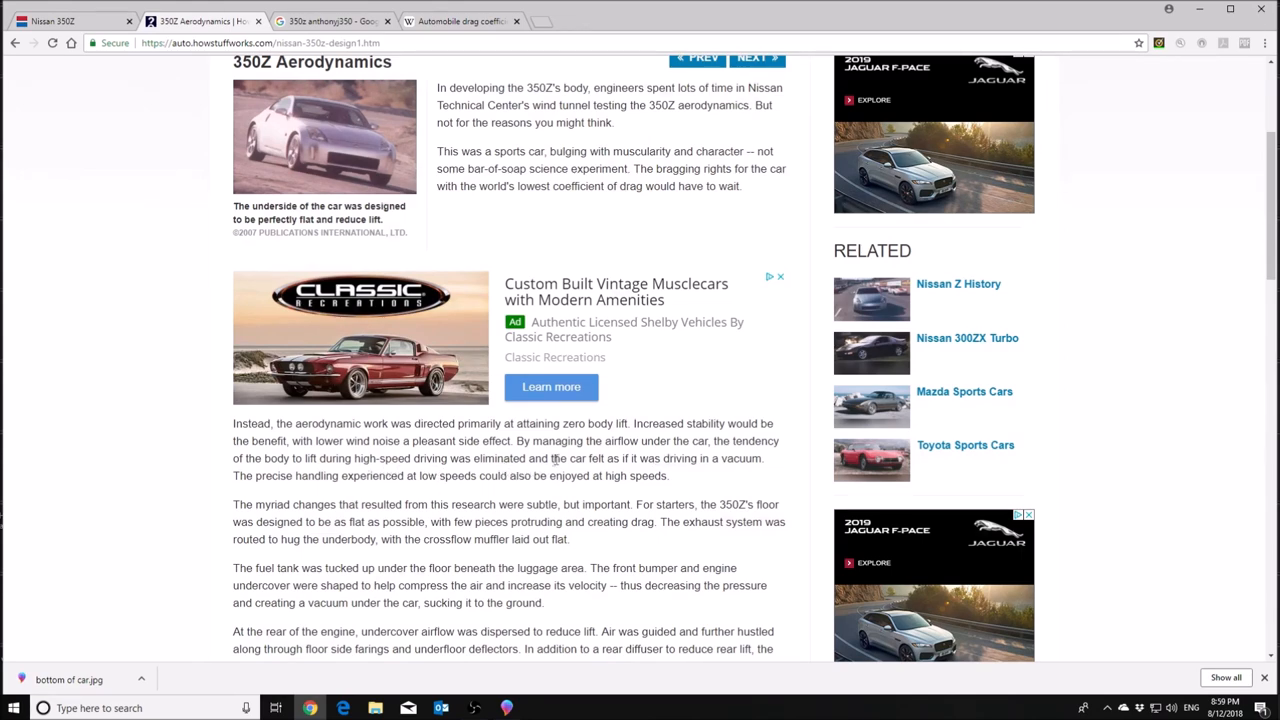
{"action": "scroll", "scroll_direction": "down", "scroll_amount": 3}
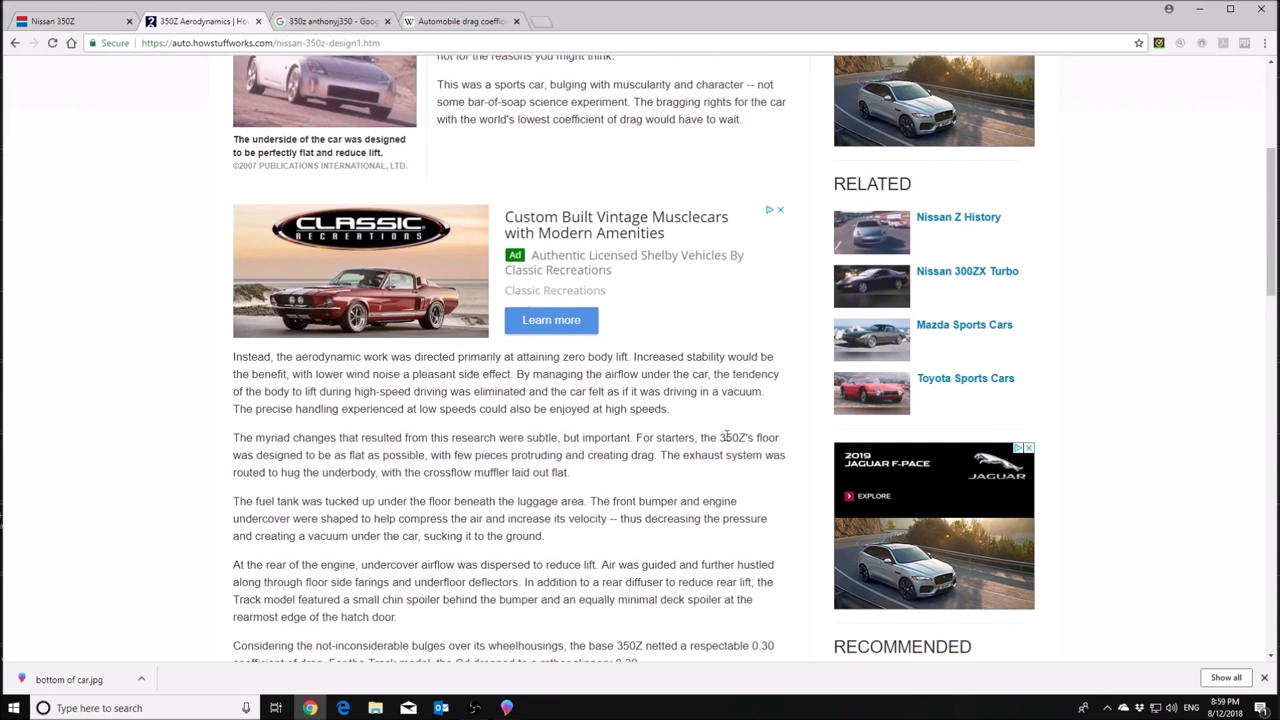
{"action": "mouse_move", "coordinate": [576, 452]}
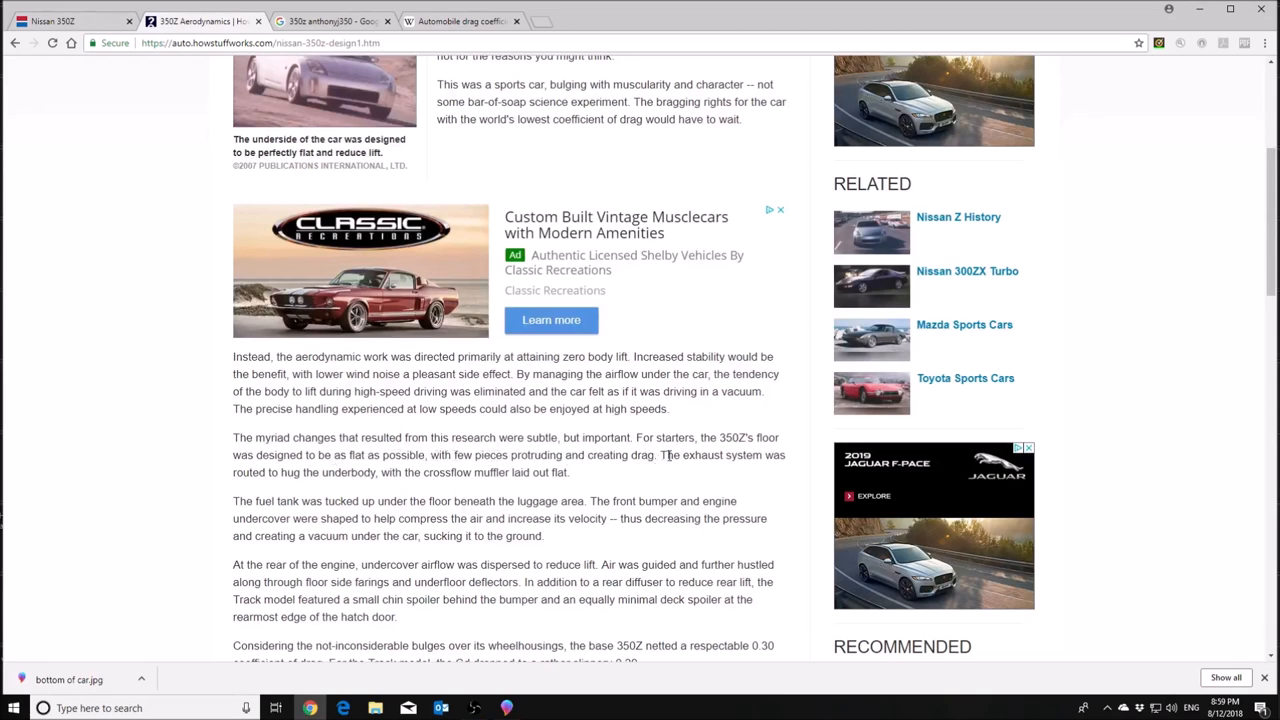
{"action": "mouse_move", "coordinate": [296, 468]}
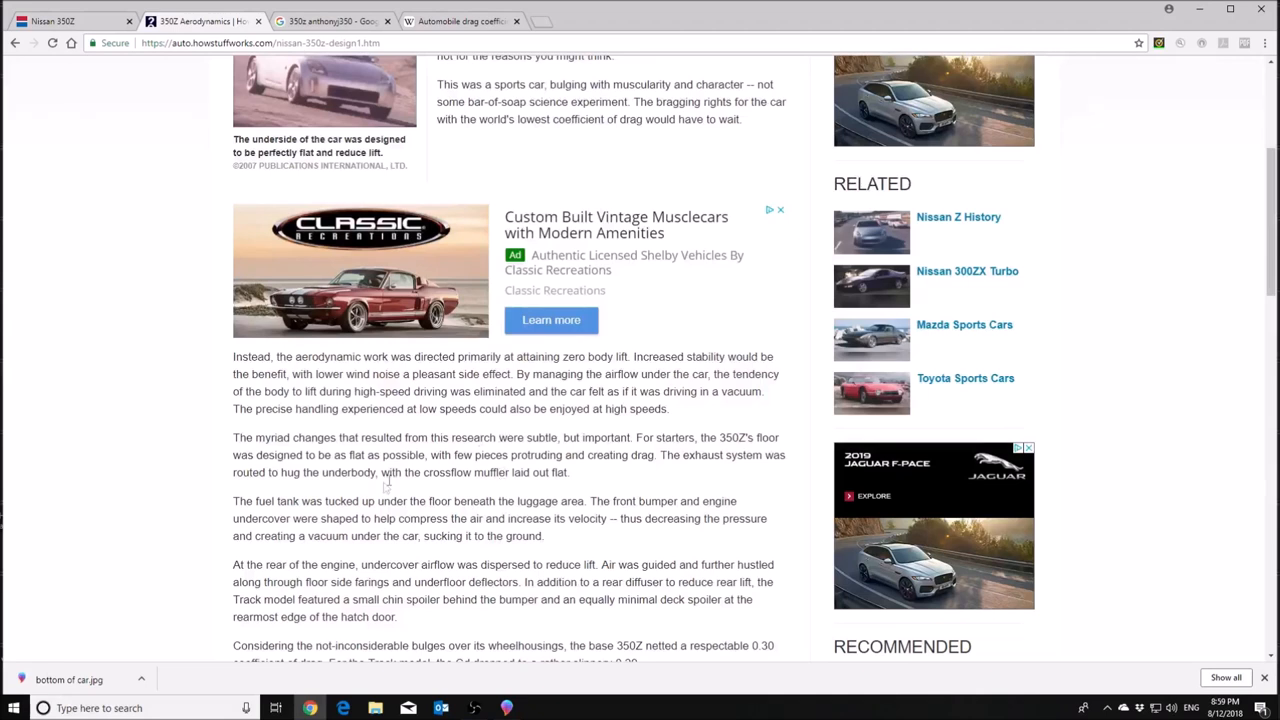
{"action": "mouse_move", "coordinate": [560, 504]}
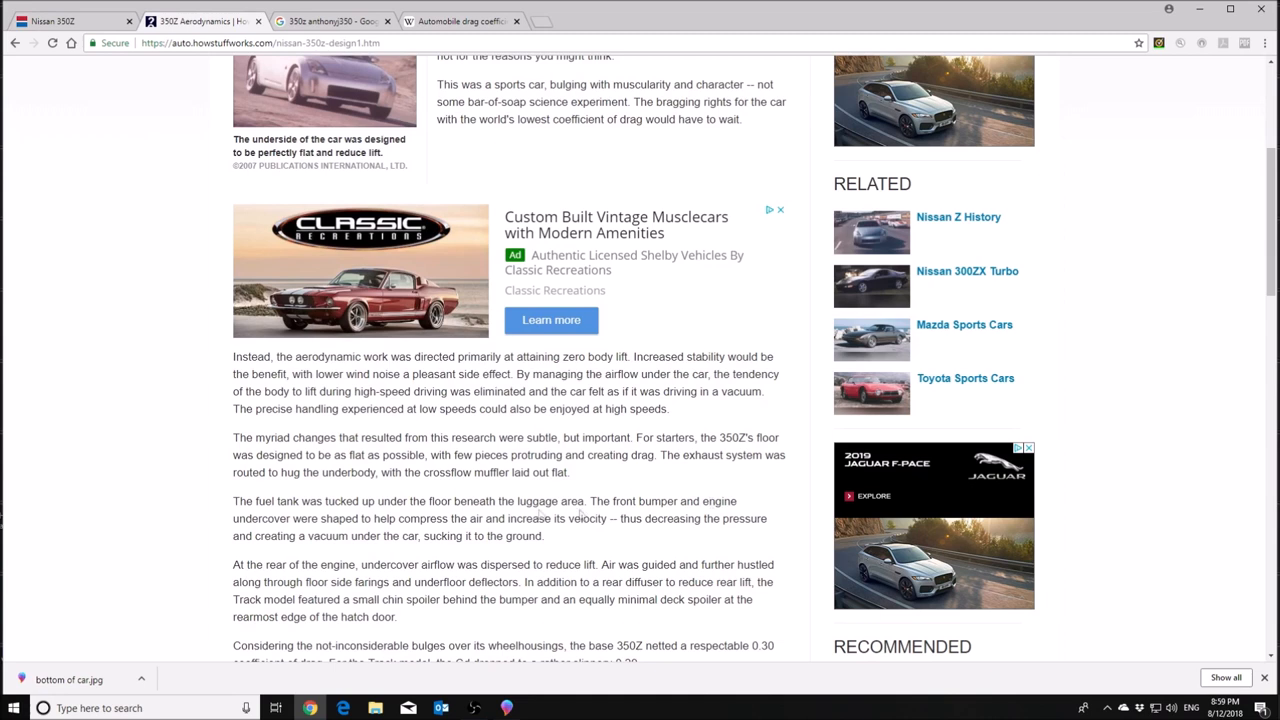
{"action": "mouse_move", "coordinate": [400, 516]}
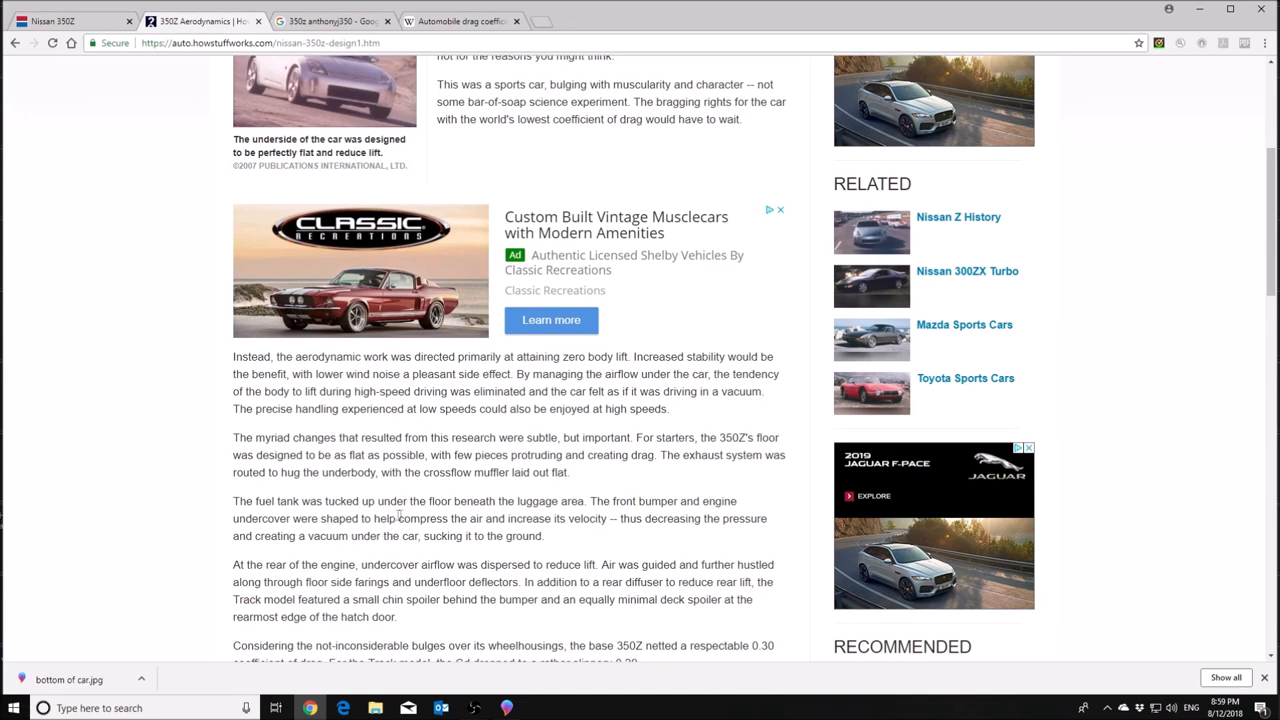
{"action": "mouse_move", "coordinate": [636, 520]}
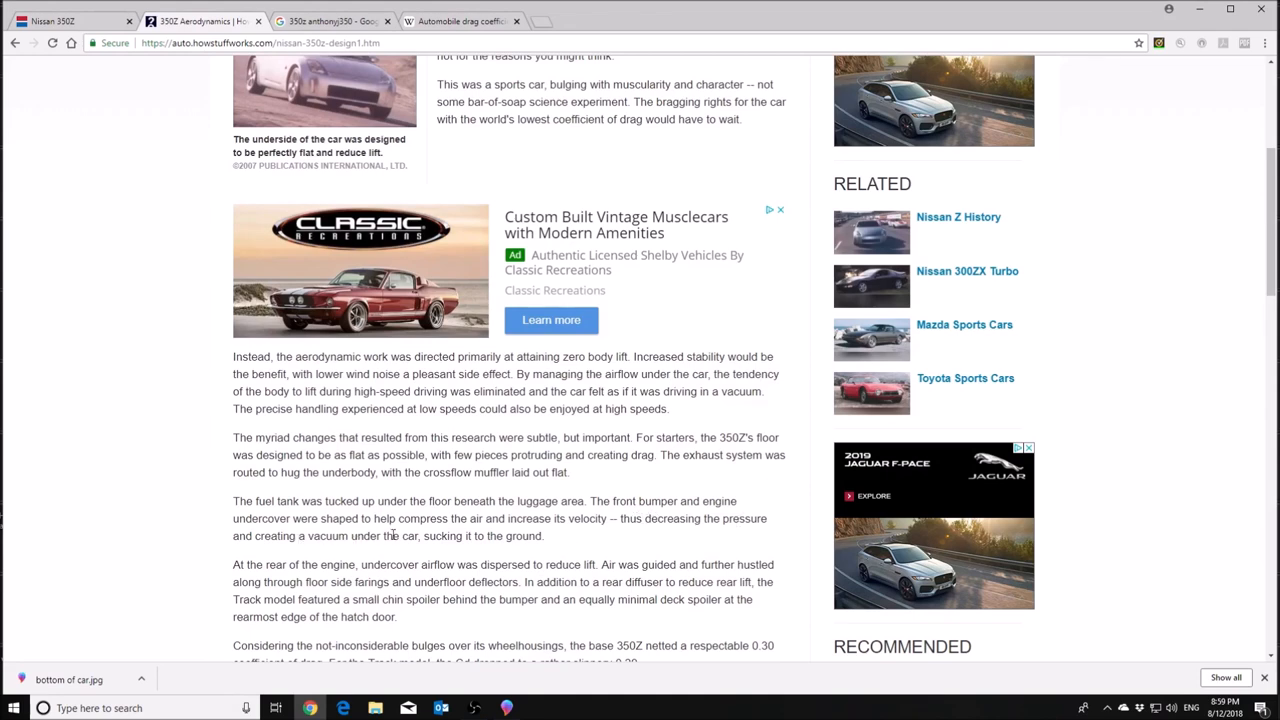
Scroll to the article's closing drag figures, 0.30 Cd base and 0.29 Track model
{"action": "scroll", "scroll_direction": "down", "scroll_amount": 3}
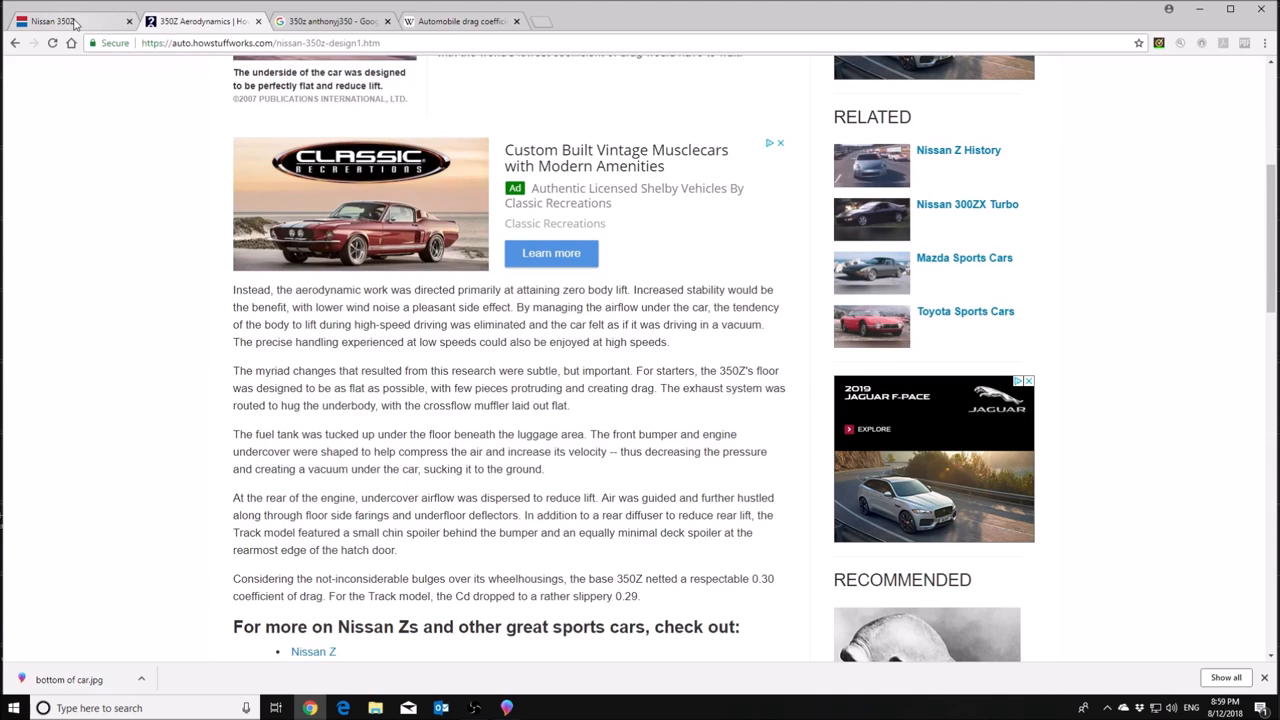
{"action": "scroll", "scroll_direction": "down", "scroll_amount": 3}
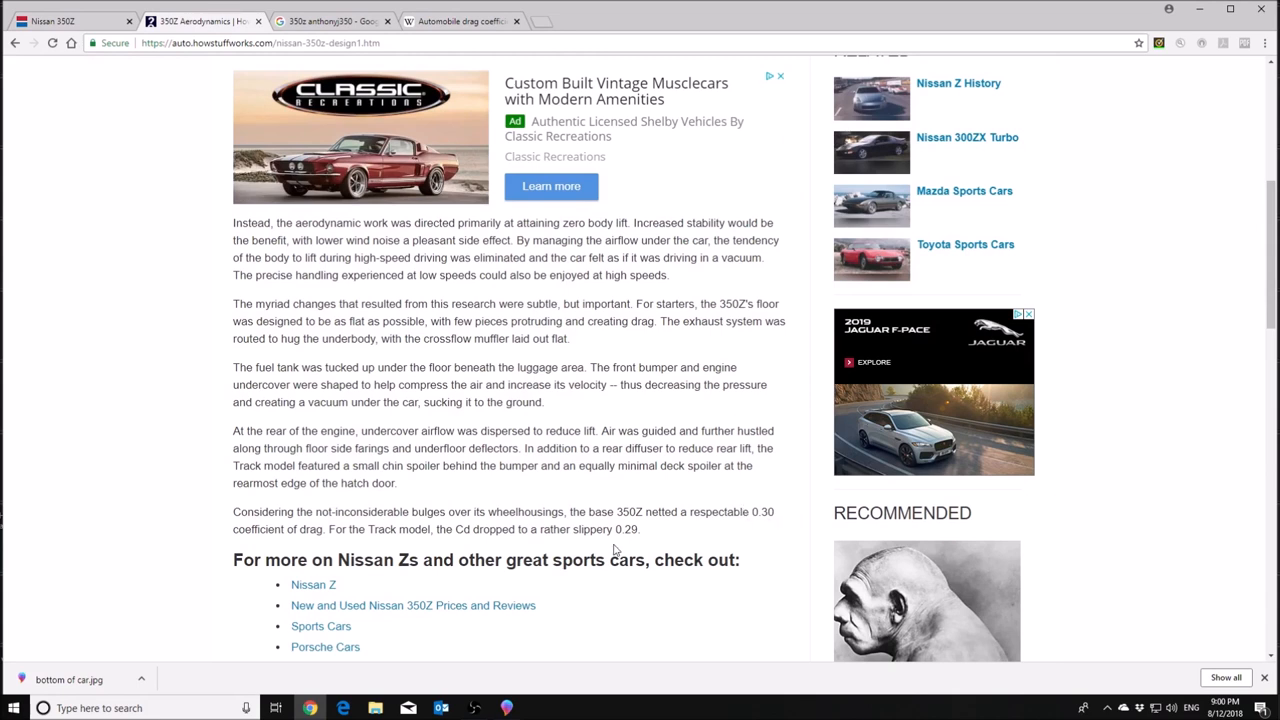
{"action": "mouse_move", "coordinate": [648, 540]}
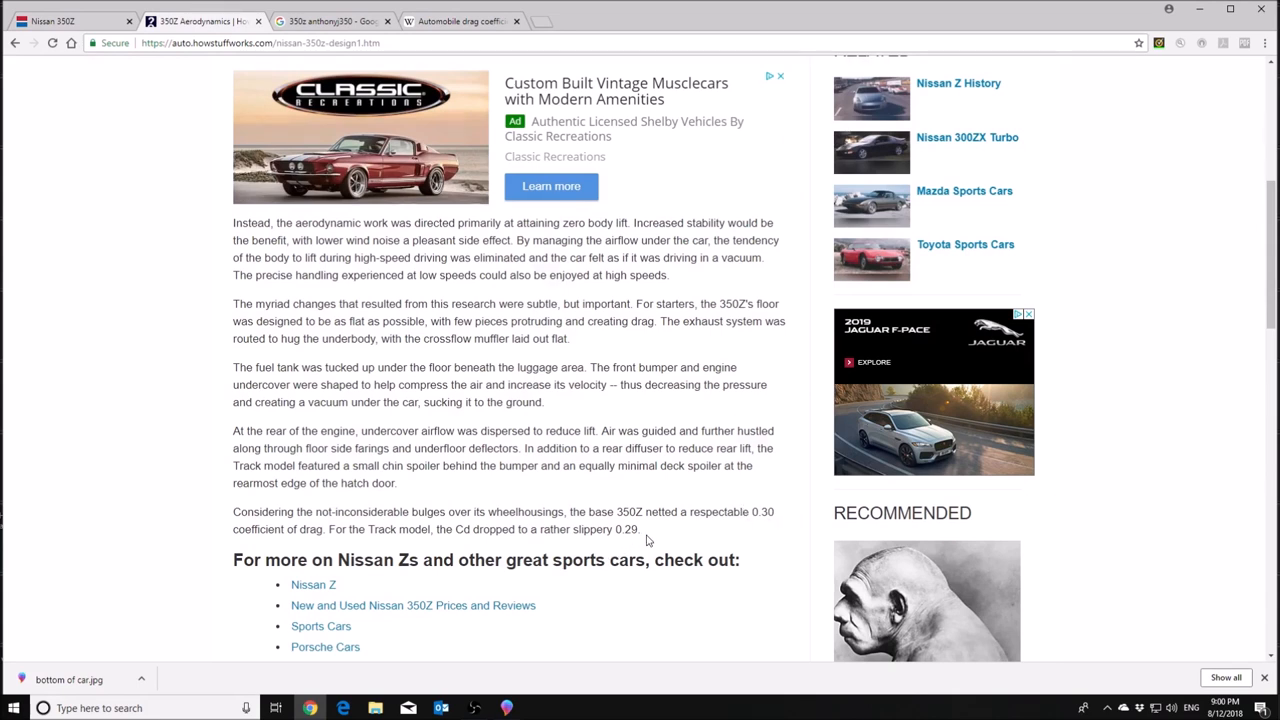
{"action": "mouse_move", "coordinate": [622, 544]}
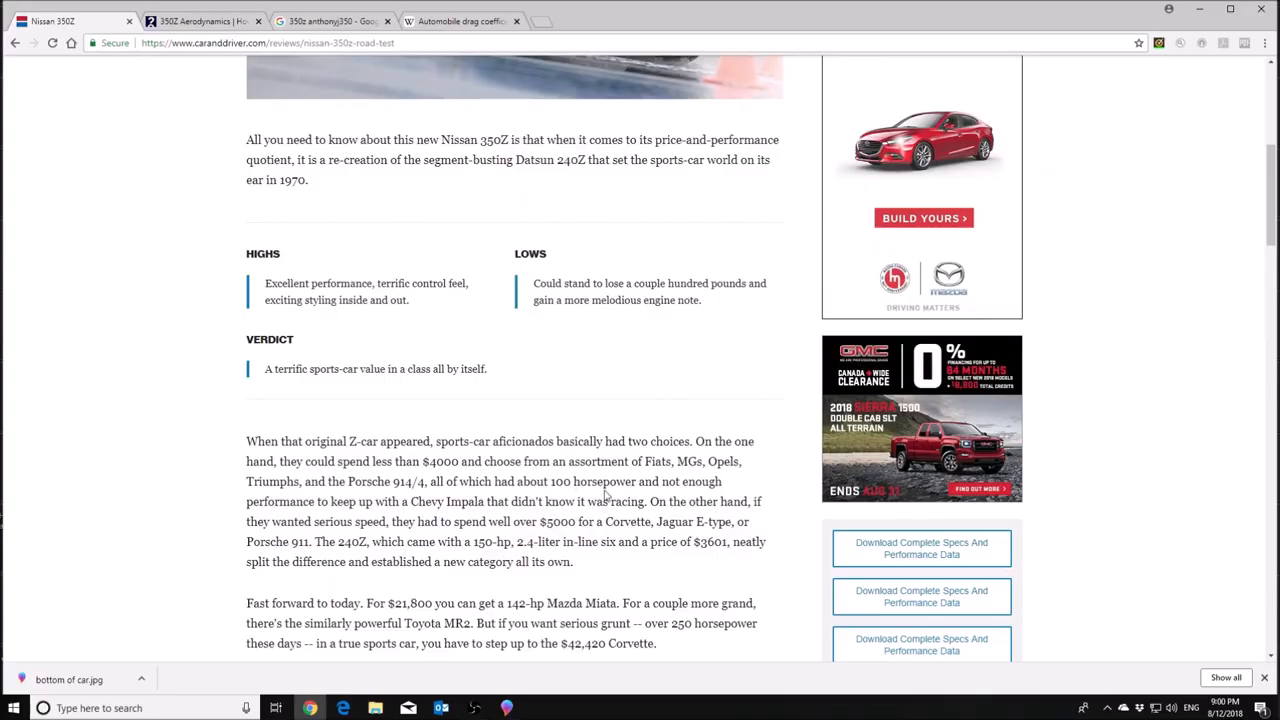
Scroll the Car and Driver 350Z road test to the Track model's 0.30-to-0.29 drag cut passage
{"action": "scroll", "scroll_direction": "down", "scroll_amount": 3}
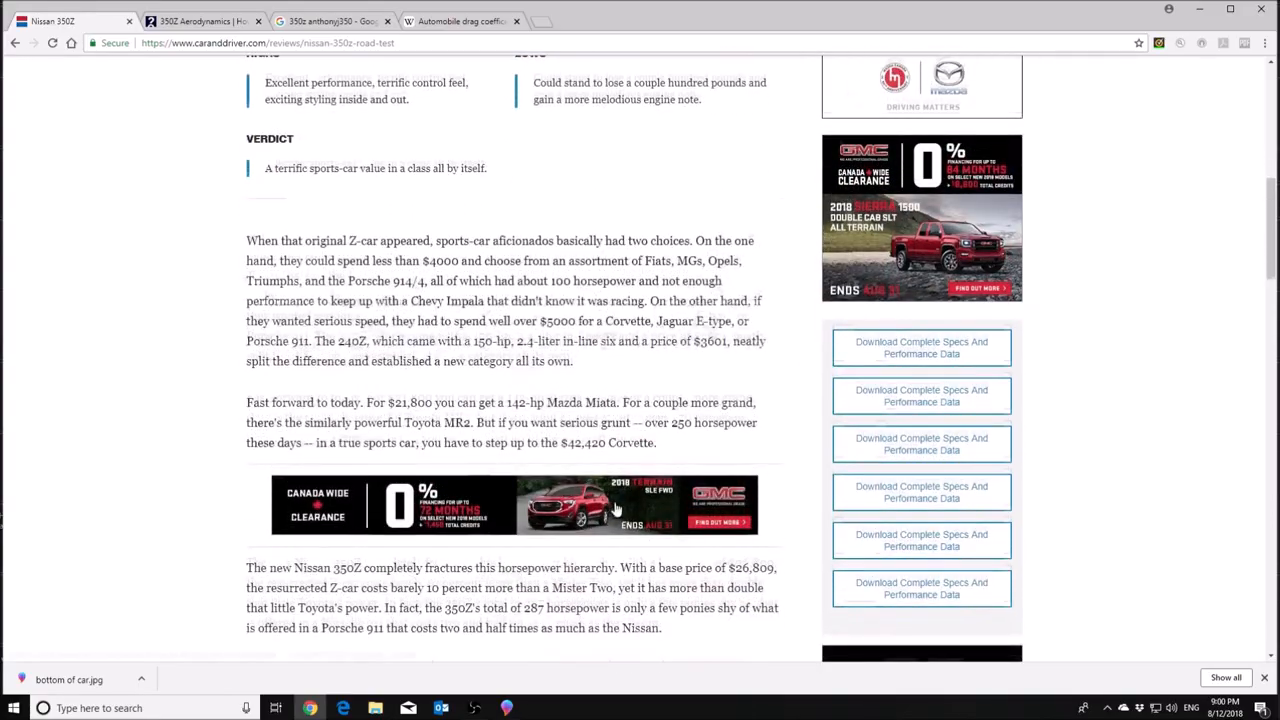
{"action": "scroll", "scroll_direction": "down", "scroll_amount": 3}
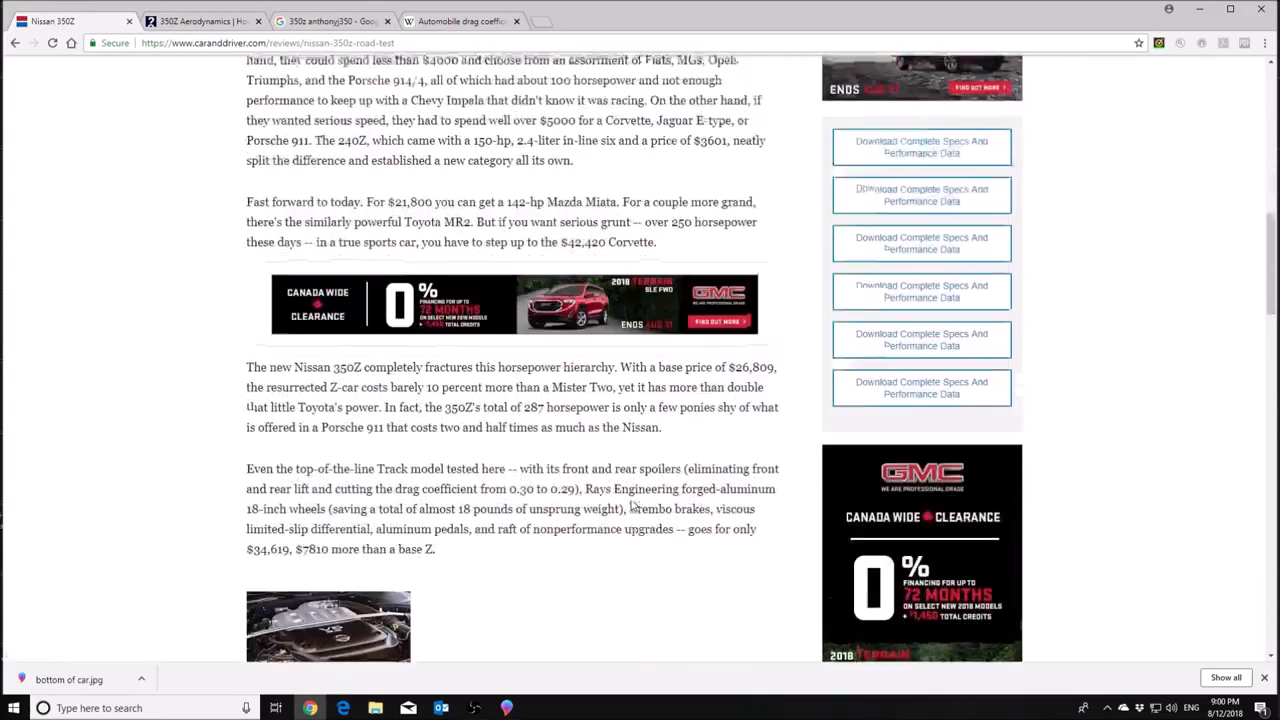
{"action": "scroll", "scroll_direction": "down", "scroll_amount": 3}
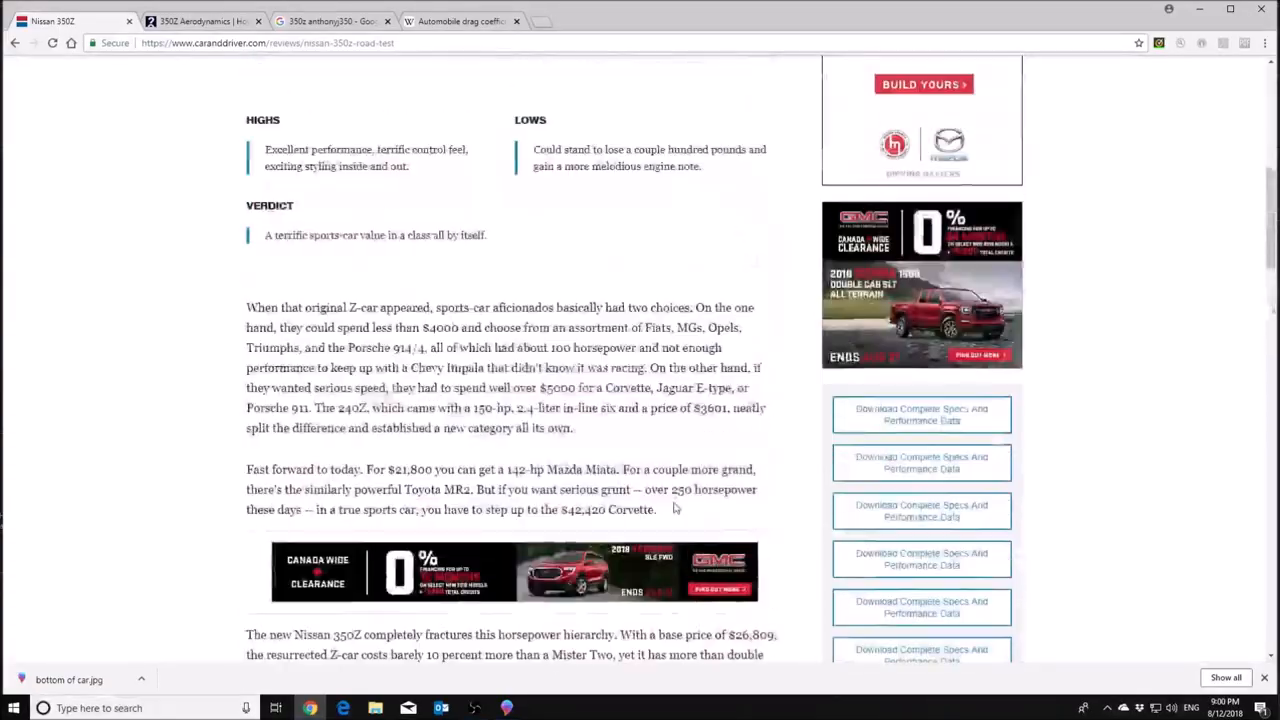
{"action": "scroll", "scroll_direction": "up", "scroll_amount": 3}
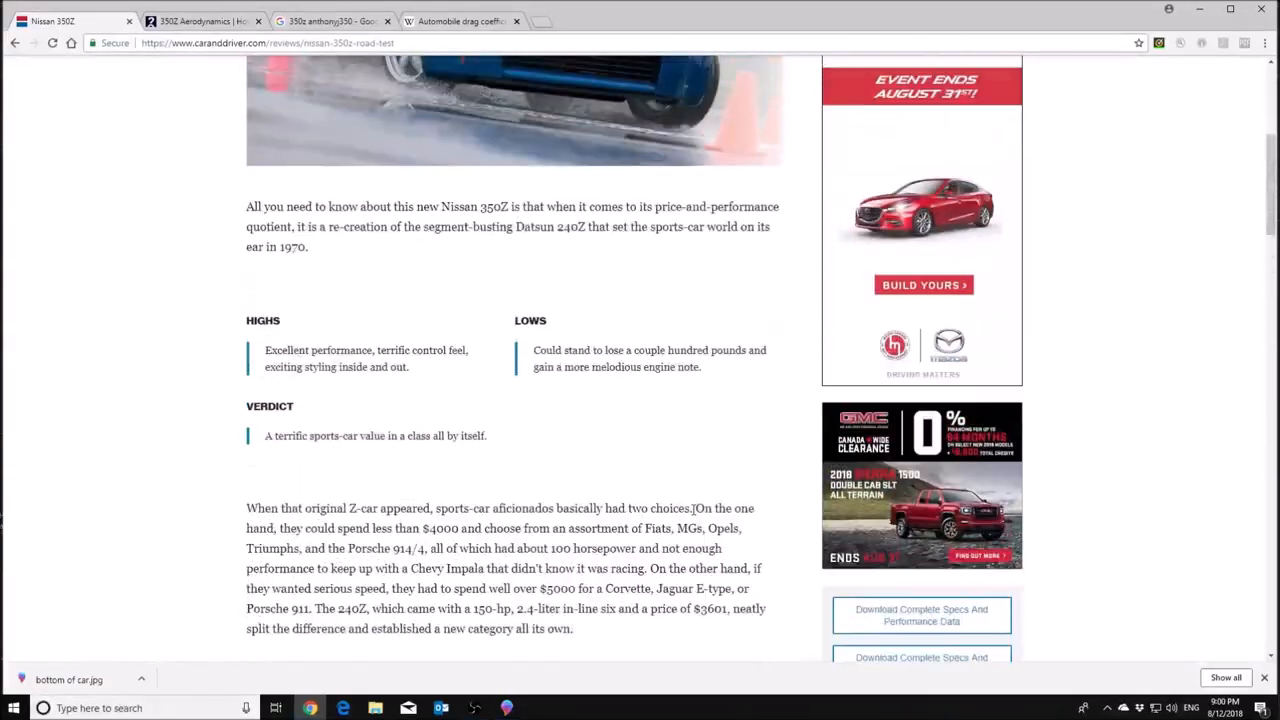
{"action": "scroll", "scroll_direction": "down", "scroll_amount": 3}
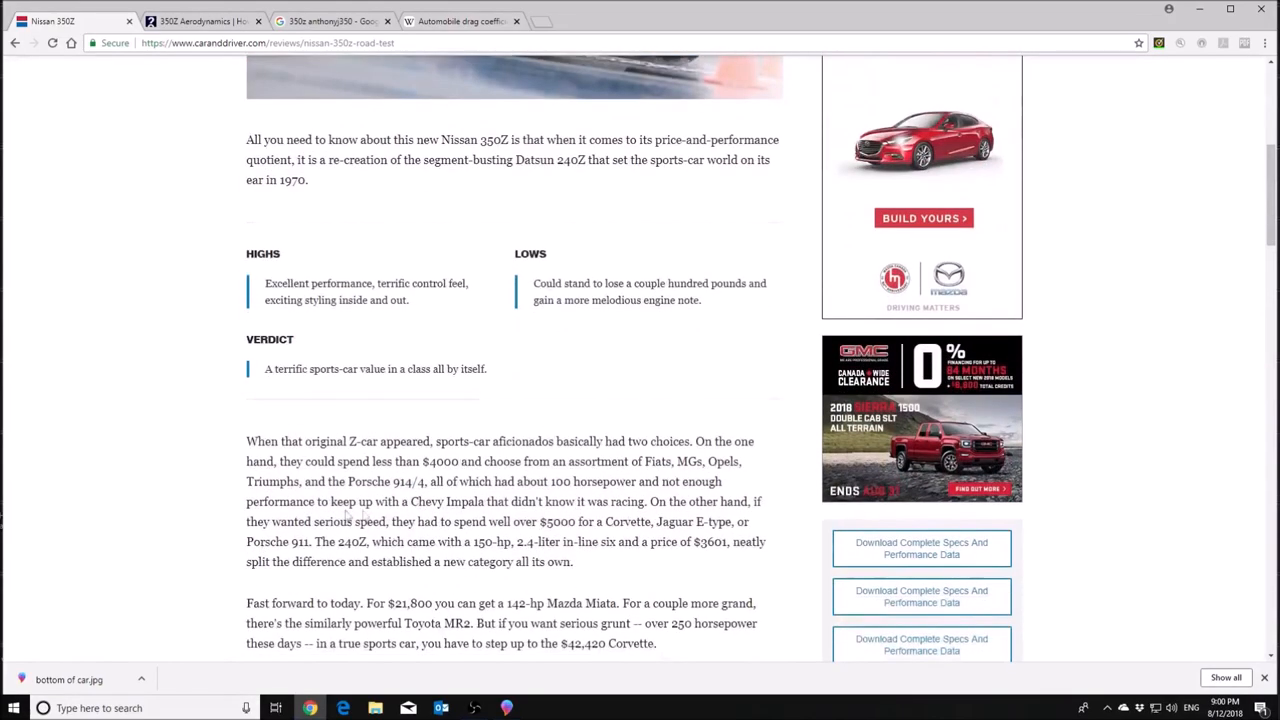
{"action": "scroll", "scroll_direction": "down", "scroll_amount": 3}
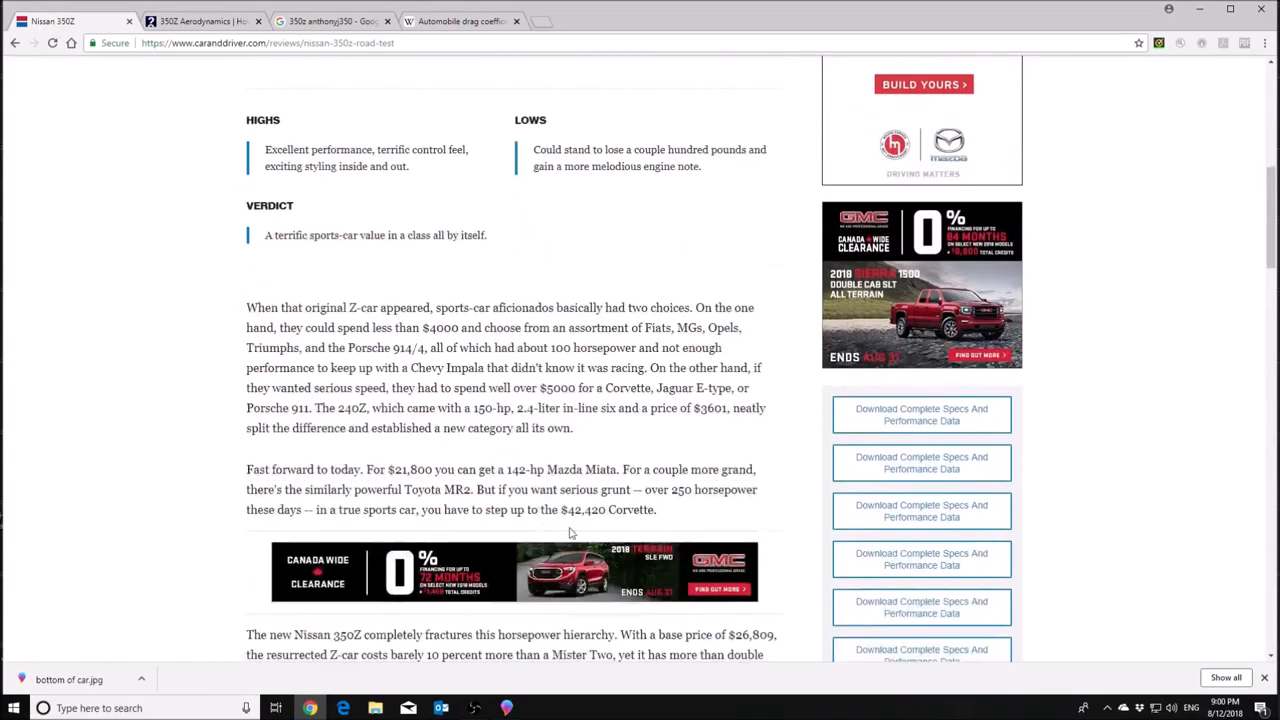
{"action": "scroll", "scroll_direction": "down", "scroll_amount": 3}
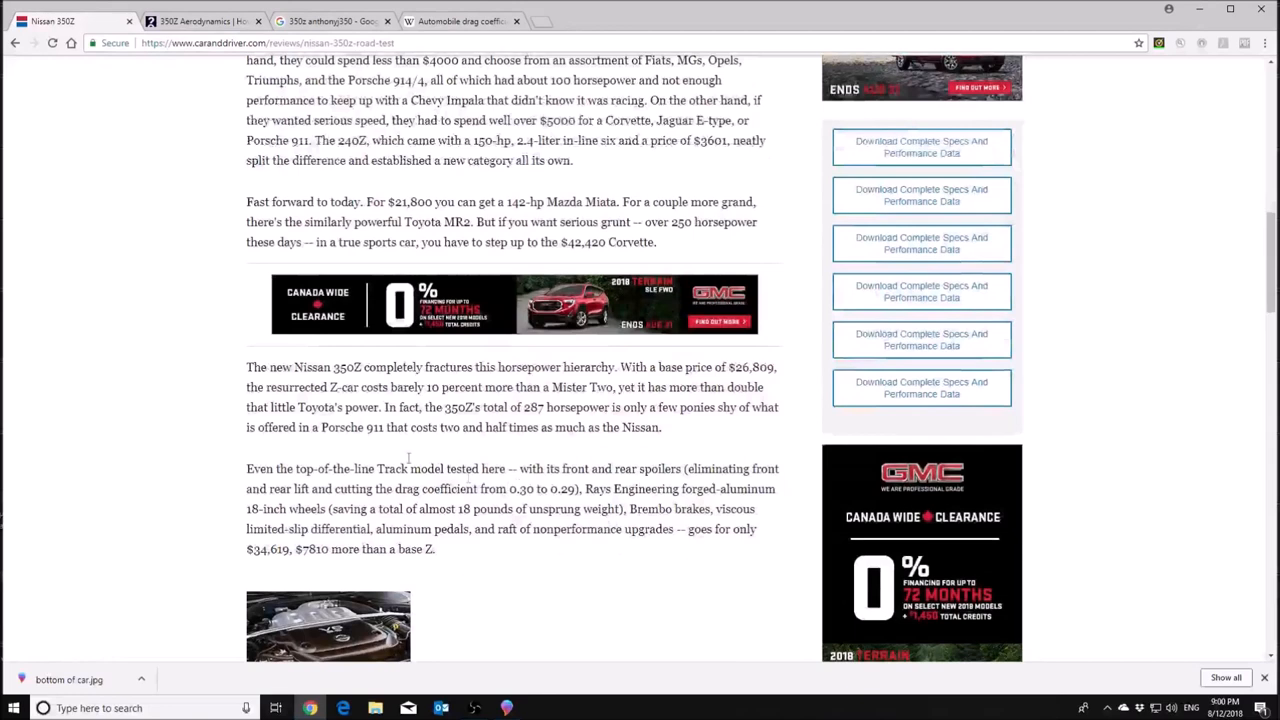
{"action": "mouse_move", "coordinate": [422, 488]}
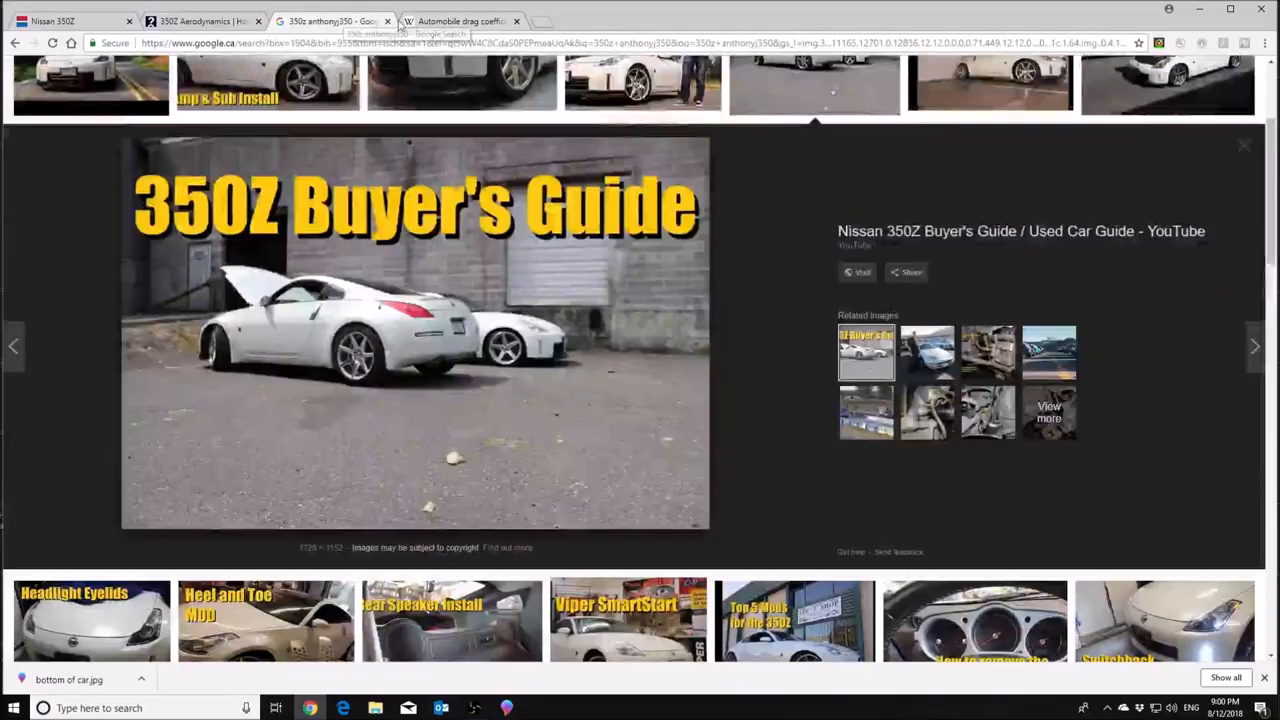
Switch to the Wikipedia Automobile drag coefficient article at its Under tray section
{"action": "left_click", "coordinate": [476, 20]}
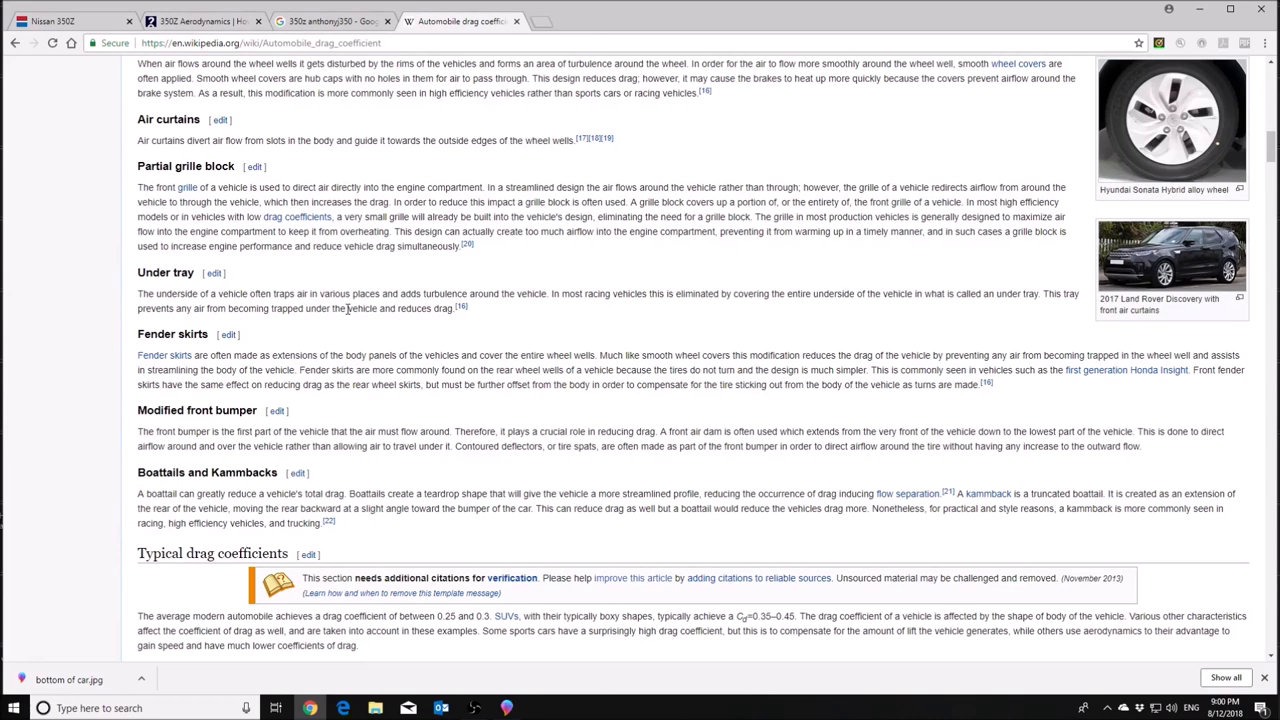
{"action": "mouse_move", "coordinate": [84, 316]}
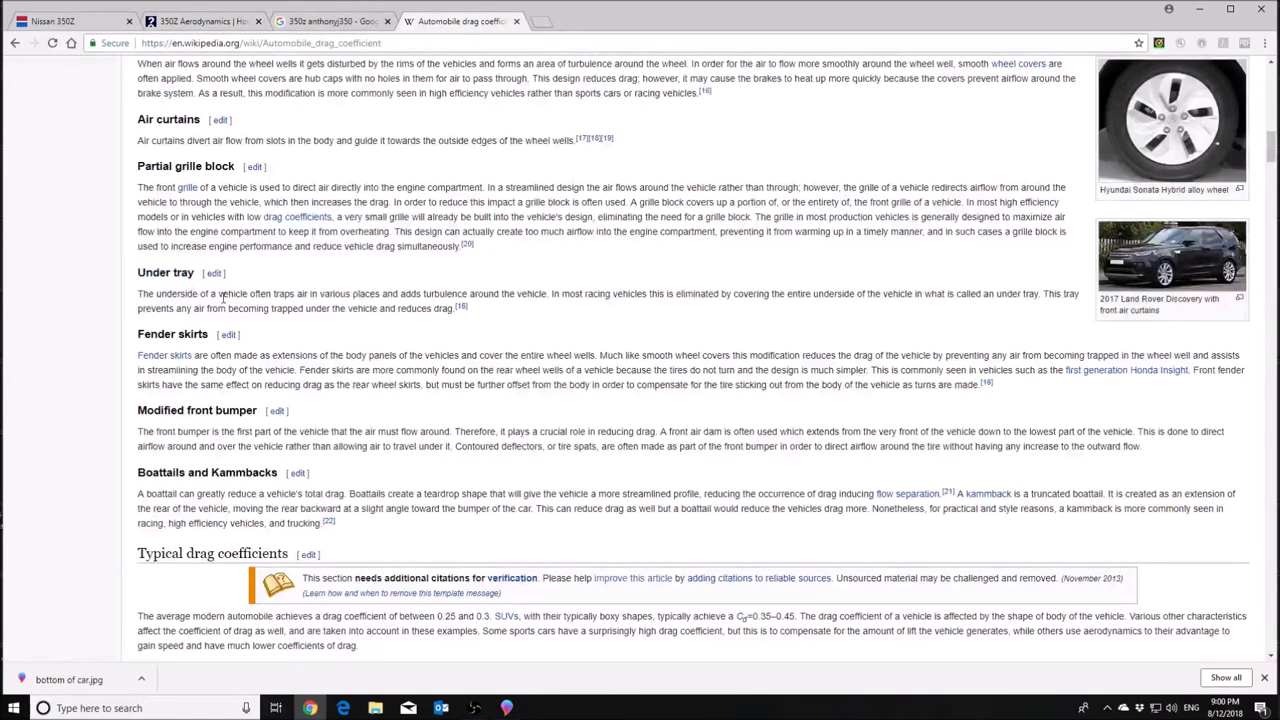
{"action": "mouse_move", "coordinate": [360, 308]}
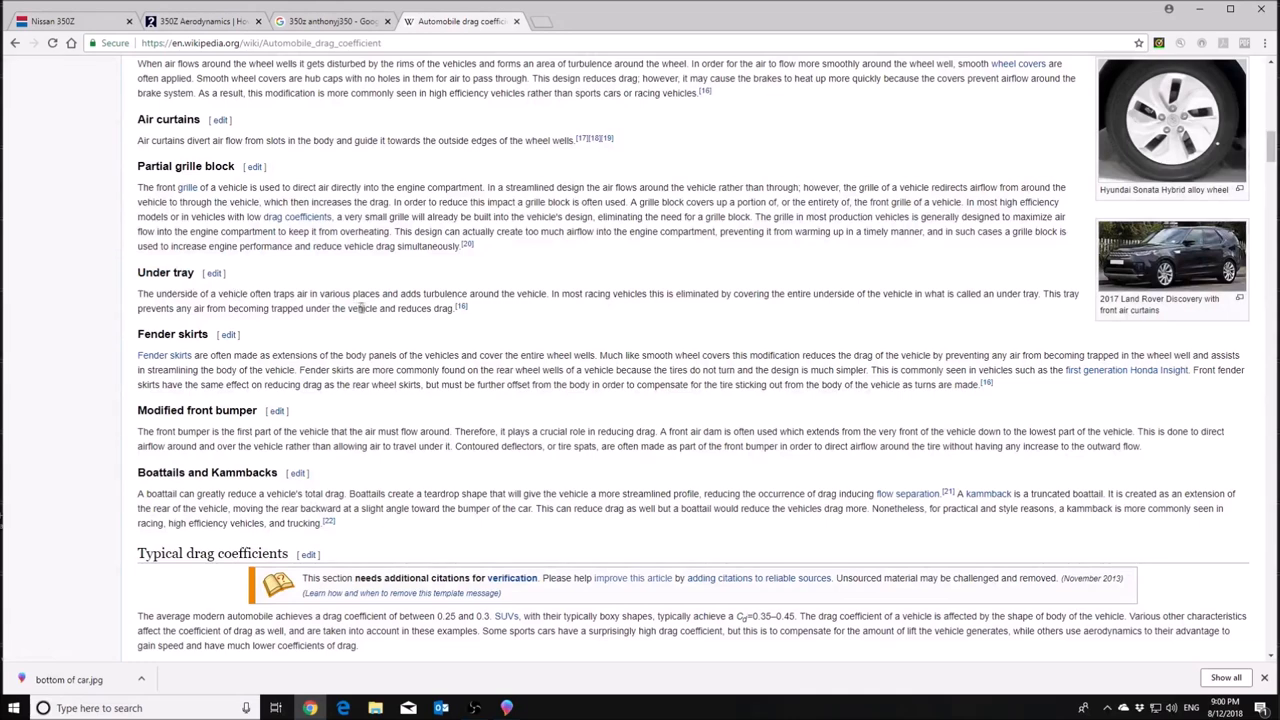
{"action": "mouse_move", "coordinate": [496, 292]}
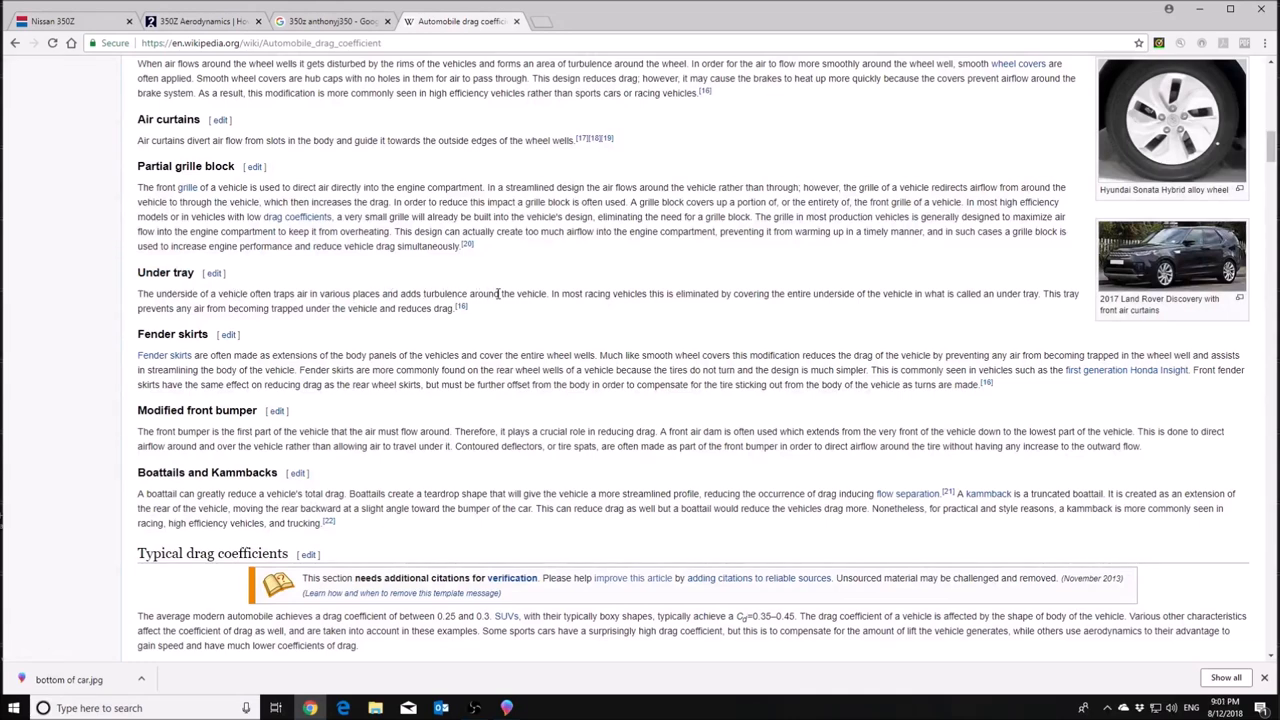
{"action": "mouse_move", "coordinate": [566, 292]}
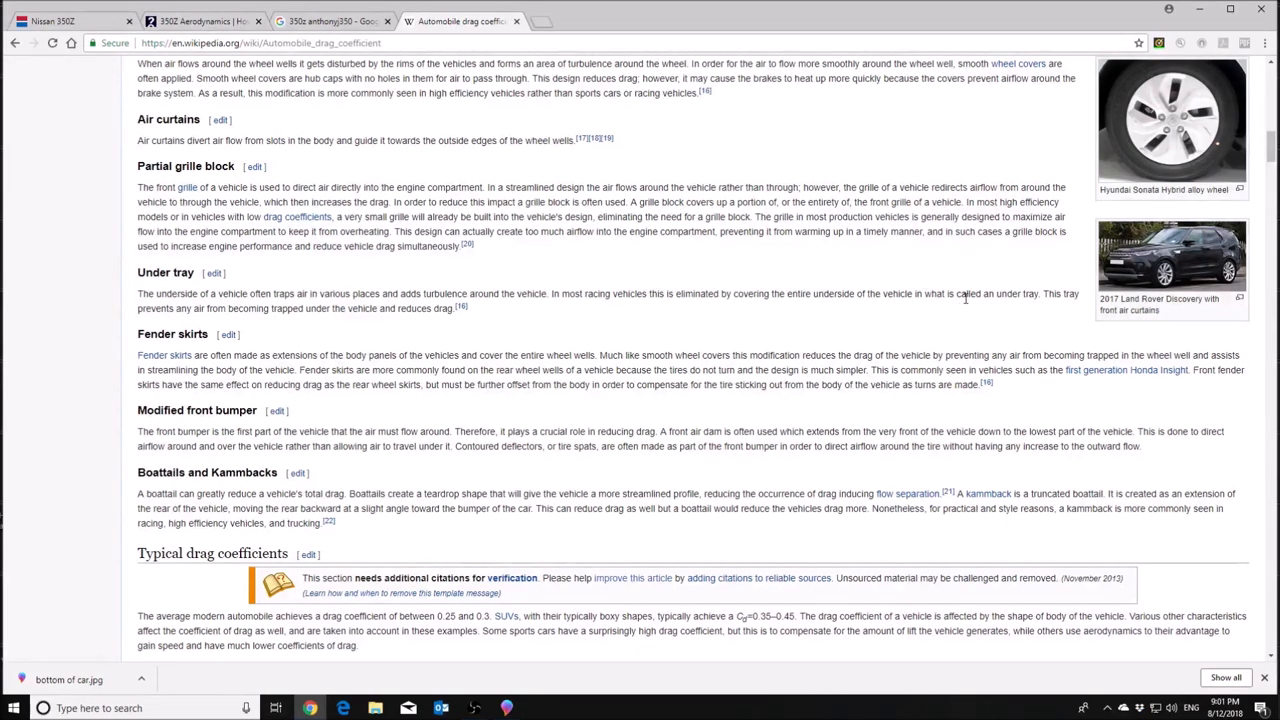
{"action": "mouse_move", "coordinate": [850, 306]}
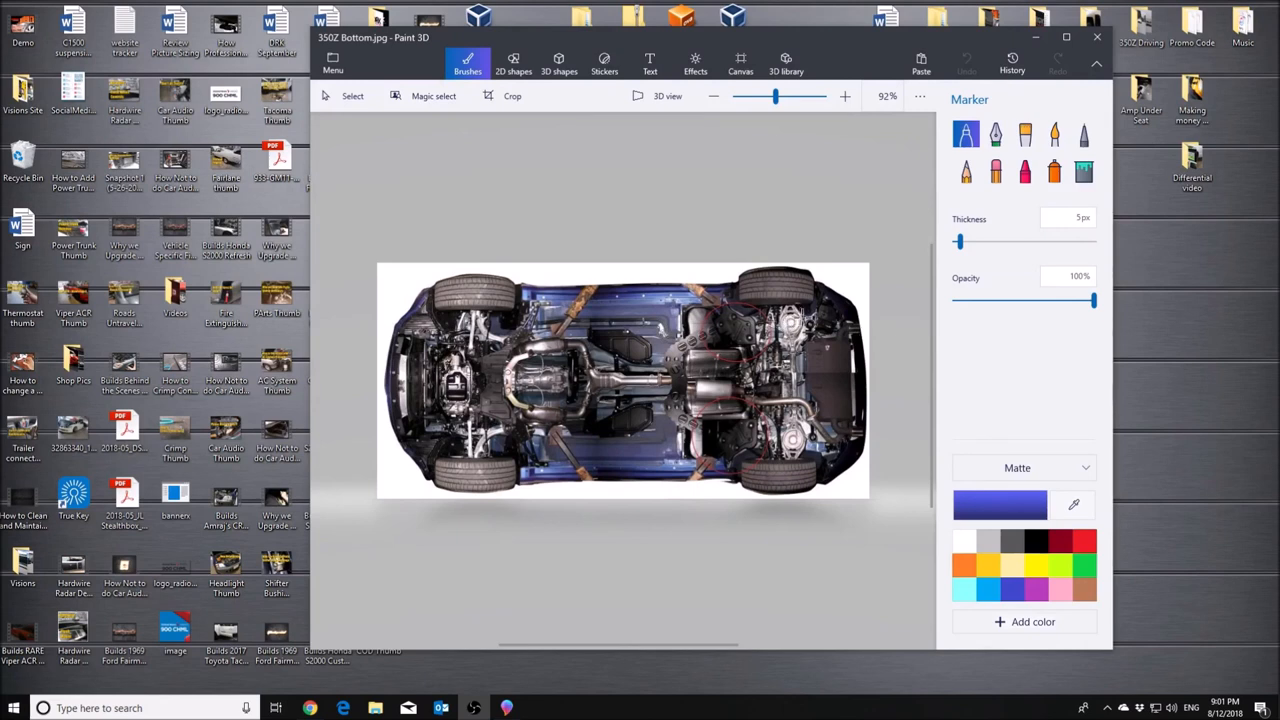
{"action": "mouse_move", "coordinate": [820, 348]}
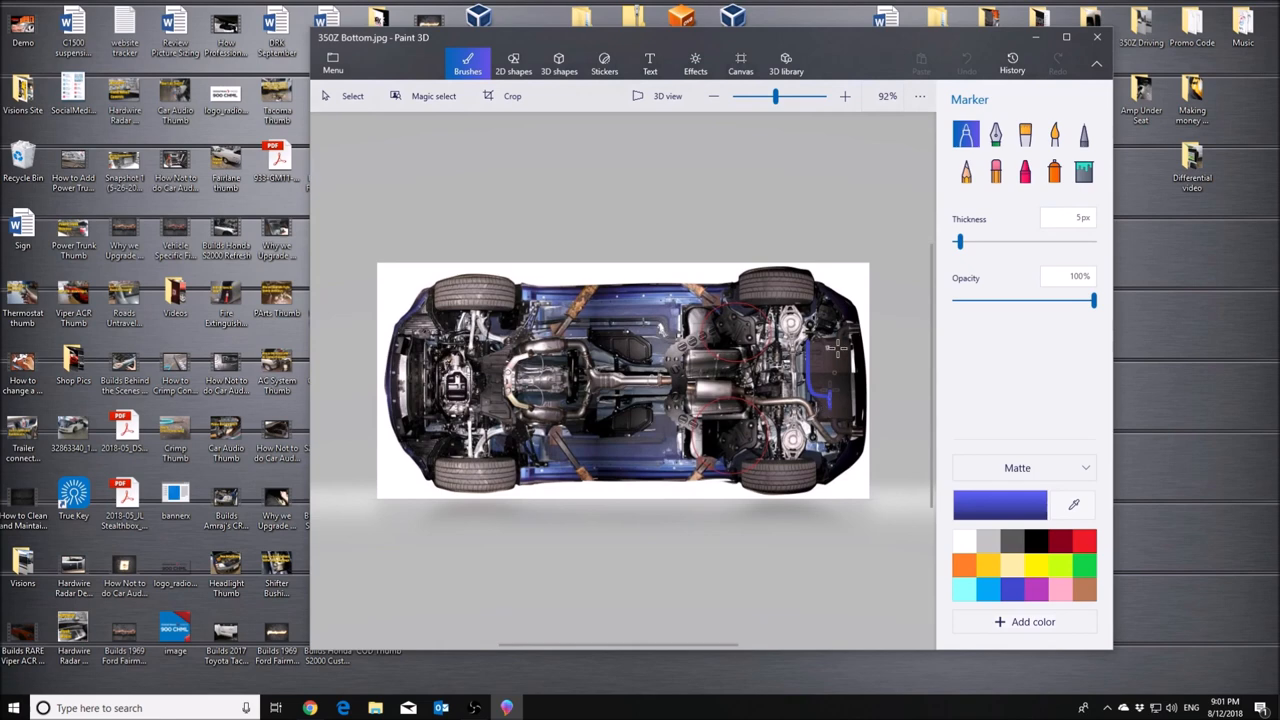
View the 350Z Bottom underbody photo in Paint 3D
{"action": "left_click_drag", "start_coordinate": [804, 340], "coordinate": [836, 400]}
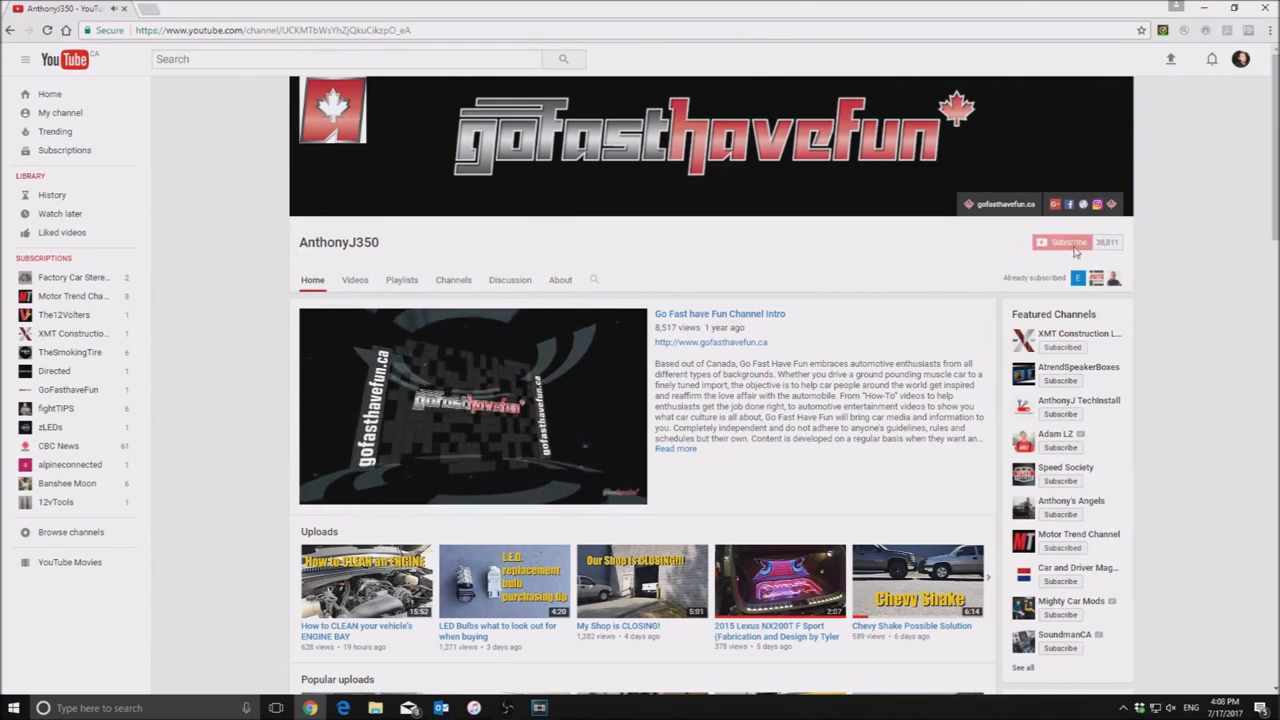
Subscribe to gofasthavefun and scroll through its Uploads, Popular uploads, Builds and playlist shelves
{"action": "left_click", "coordinate": [1088, 276]}
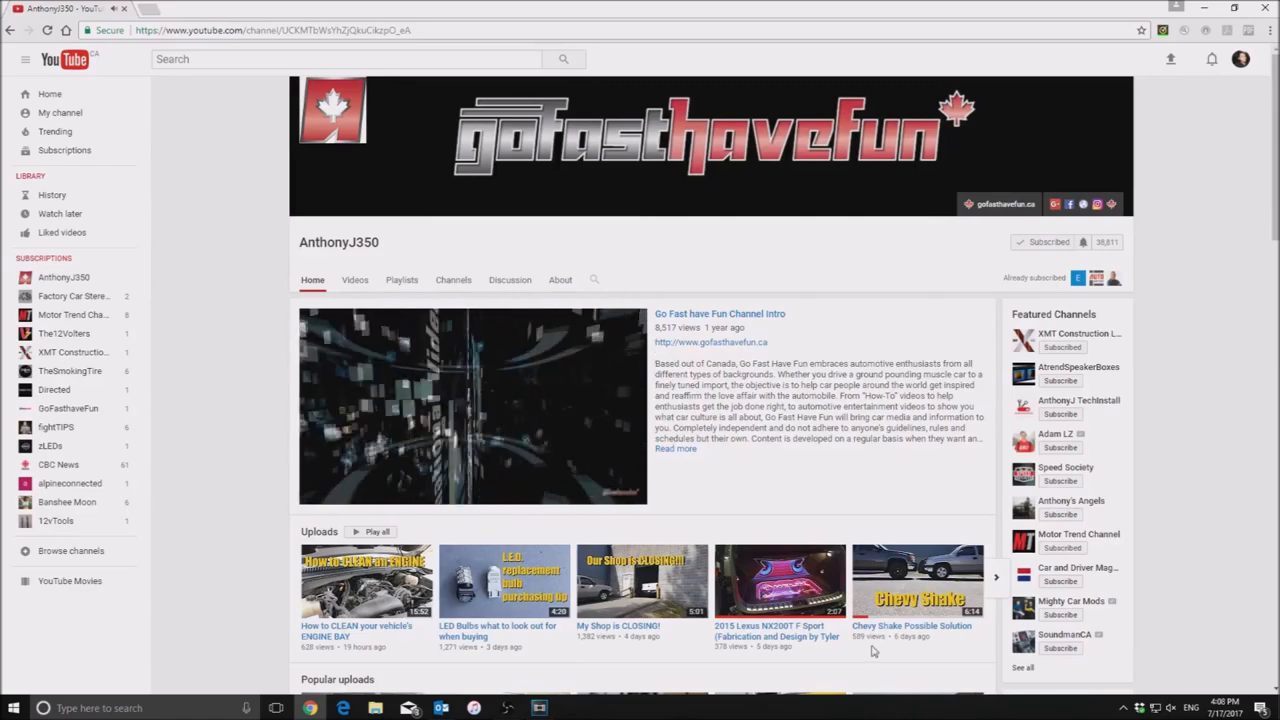
{"action": "scroll", "scroll_direction": "down", "scroll_amount": 3}
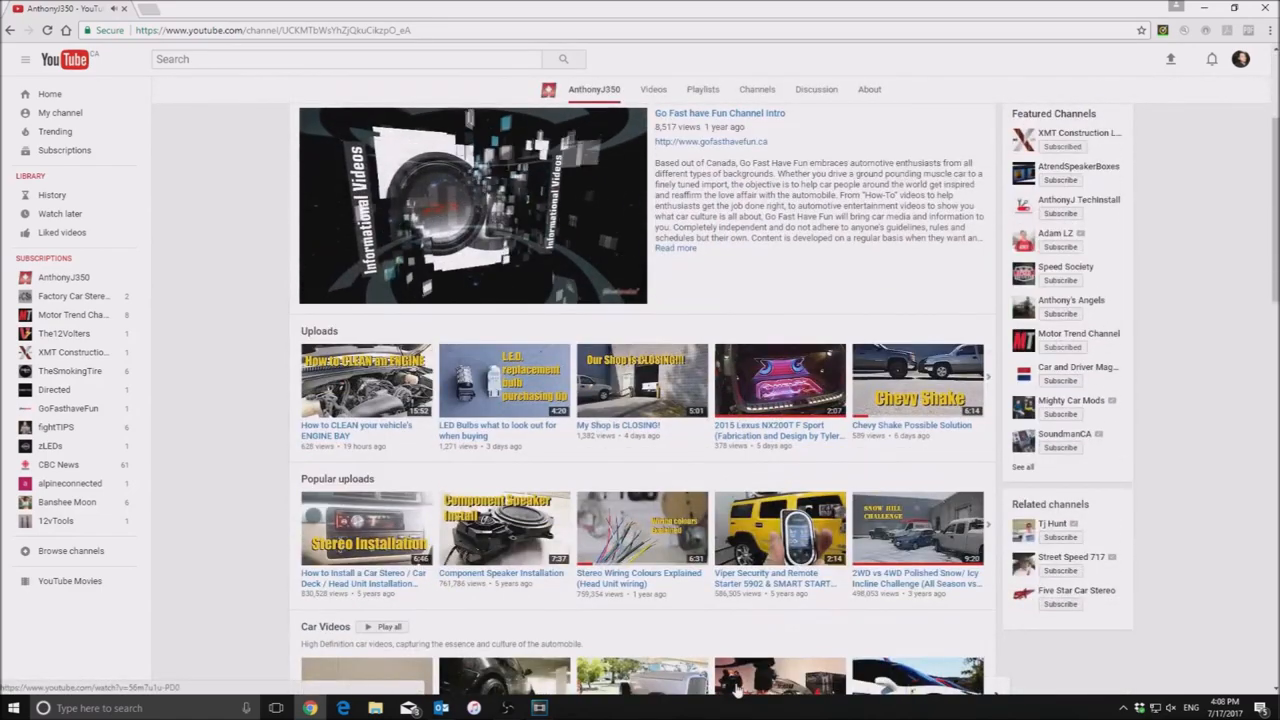
{"action": "scroll", "scroll_direction": "up", "scroll_amount": 3}
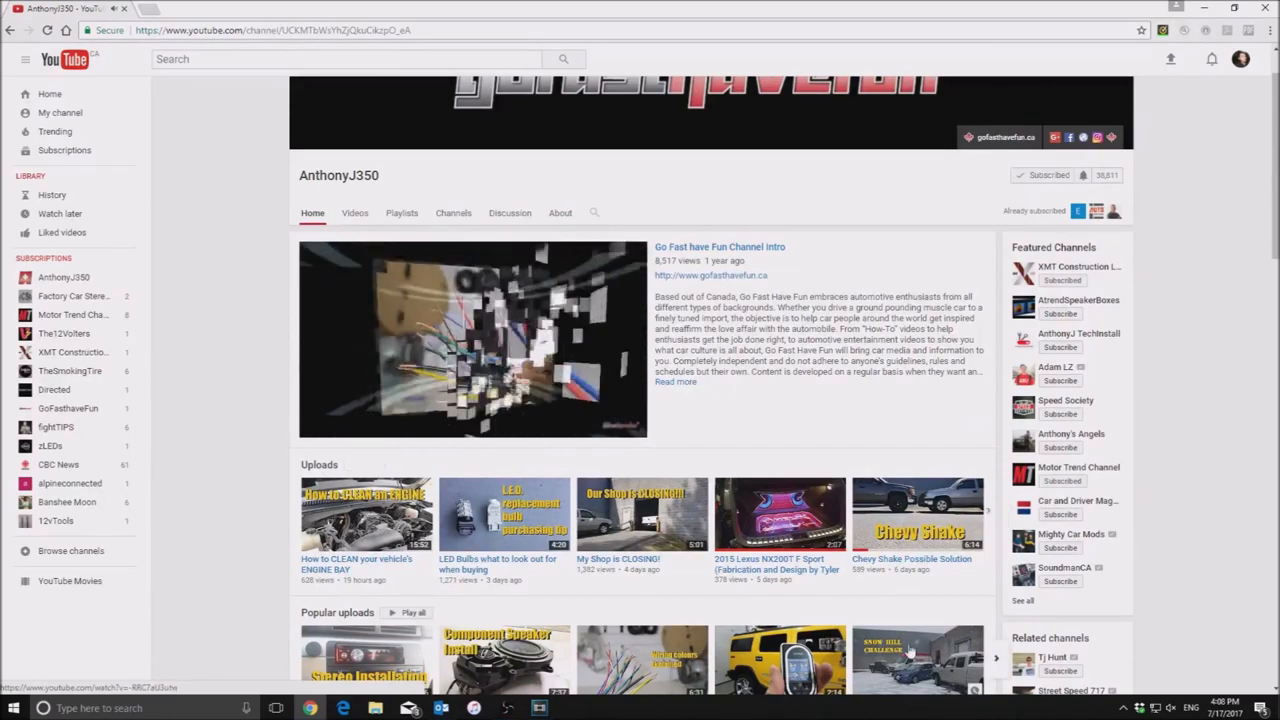
{"action": "scroll", "scroll_direction": "down", "scroll_amount": 3}
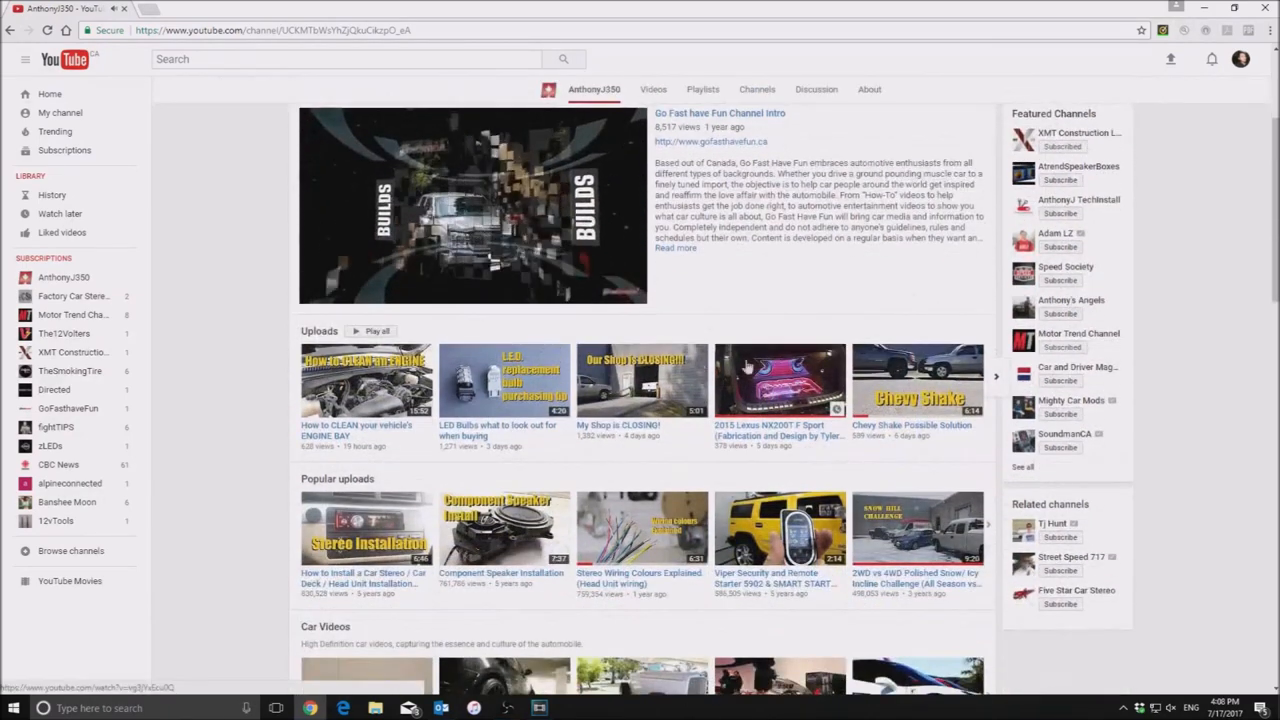
{"action": "scroll", "scroll_direction": "down", "scroll_amount": 3}
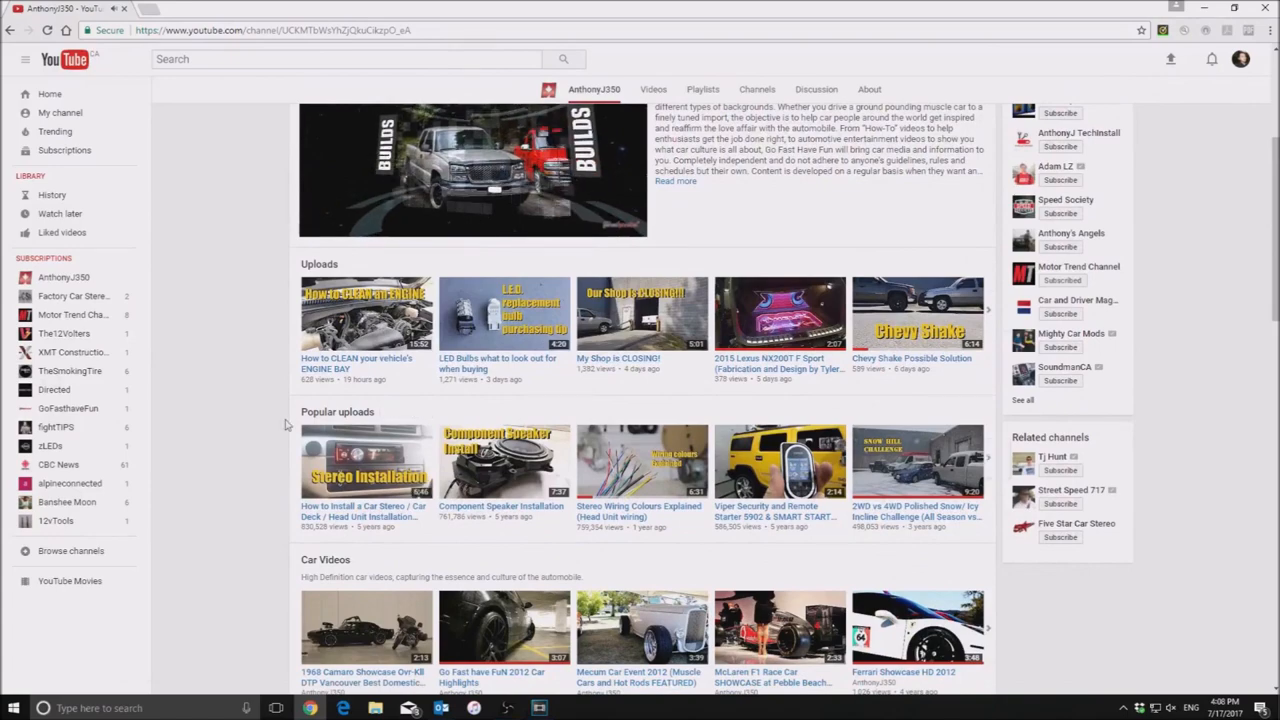
{"action": "scroll", "scroll_direction": "down", "scroll_amount": 3}
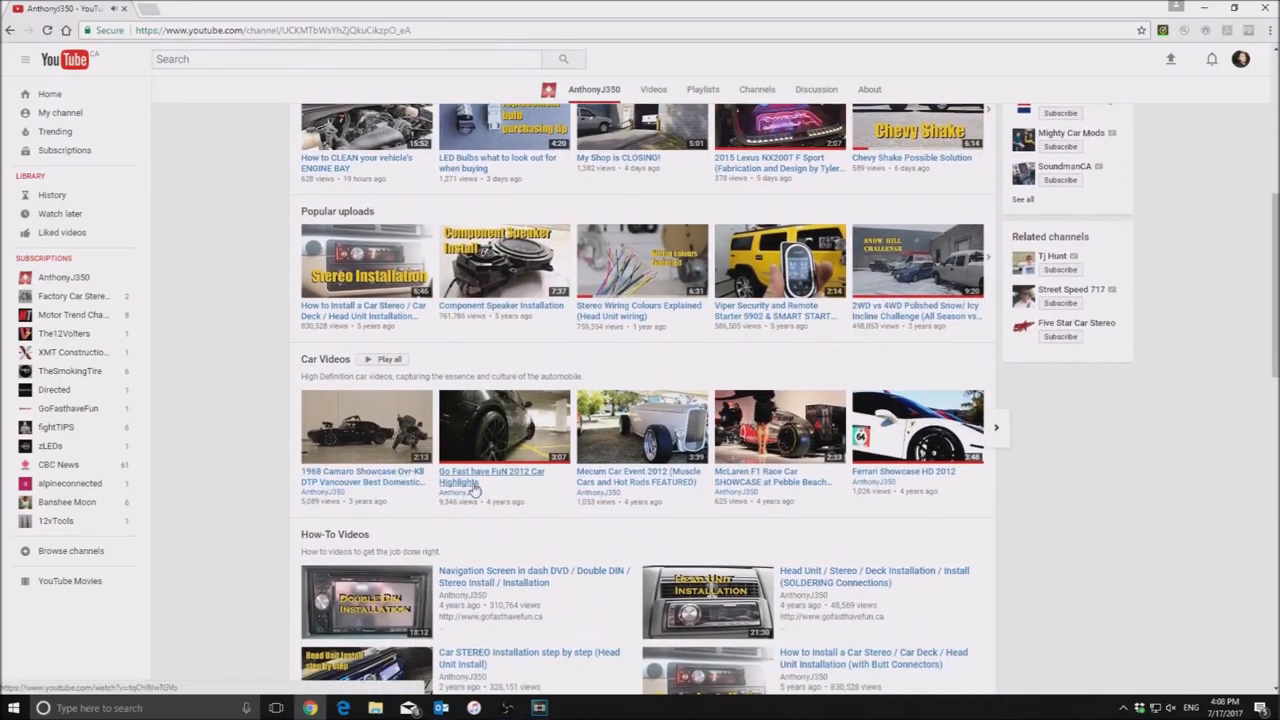
{"action": "scroll", "scroll_direction": "down", "scroll_amount": 3}
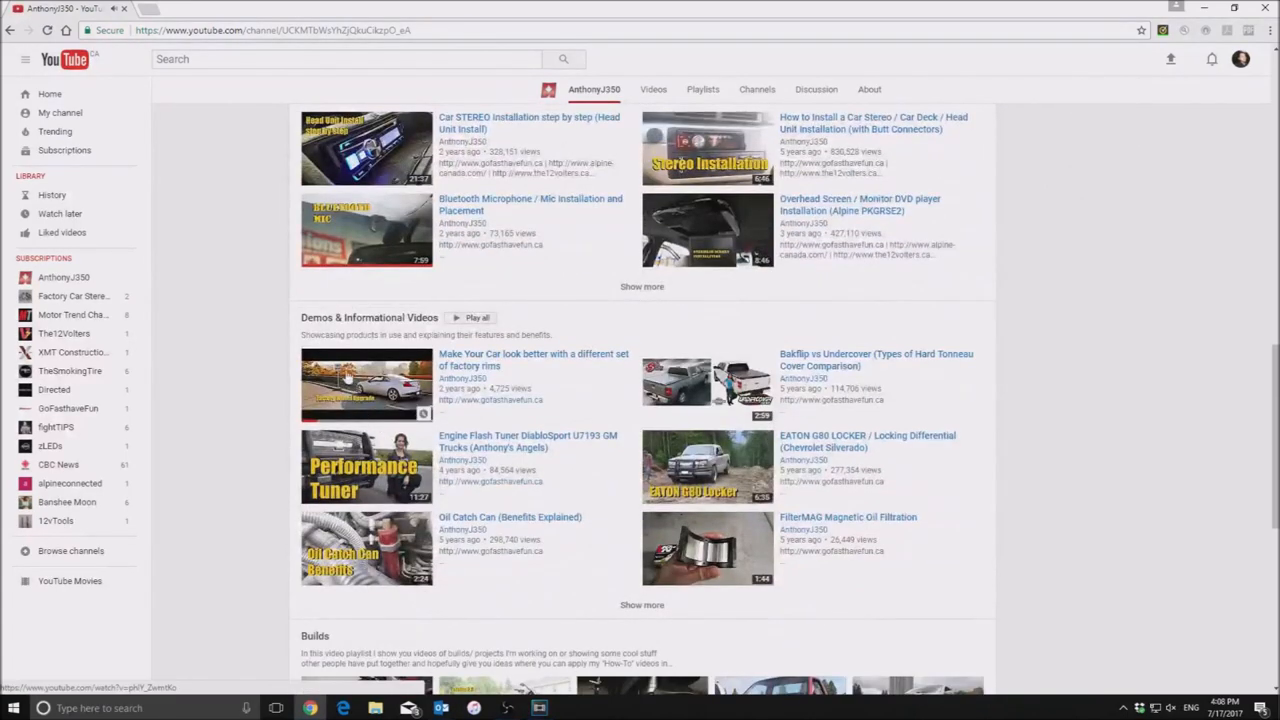
{"action": "scroll", "scroll_direction": "down", "scroll_amount": 3}
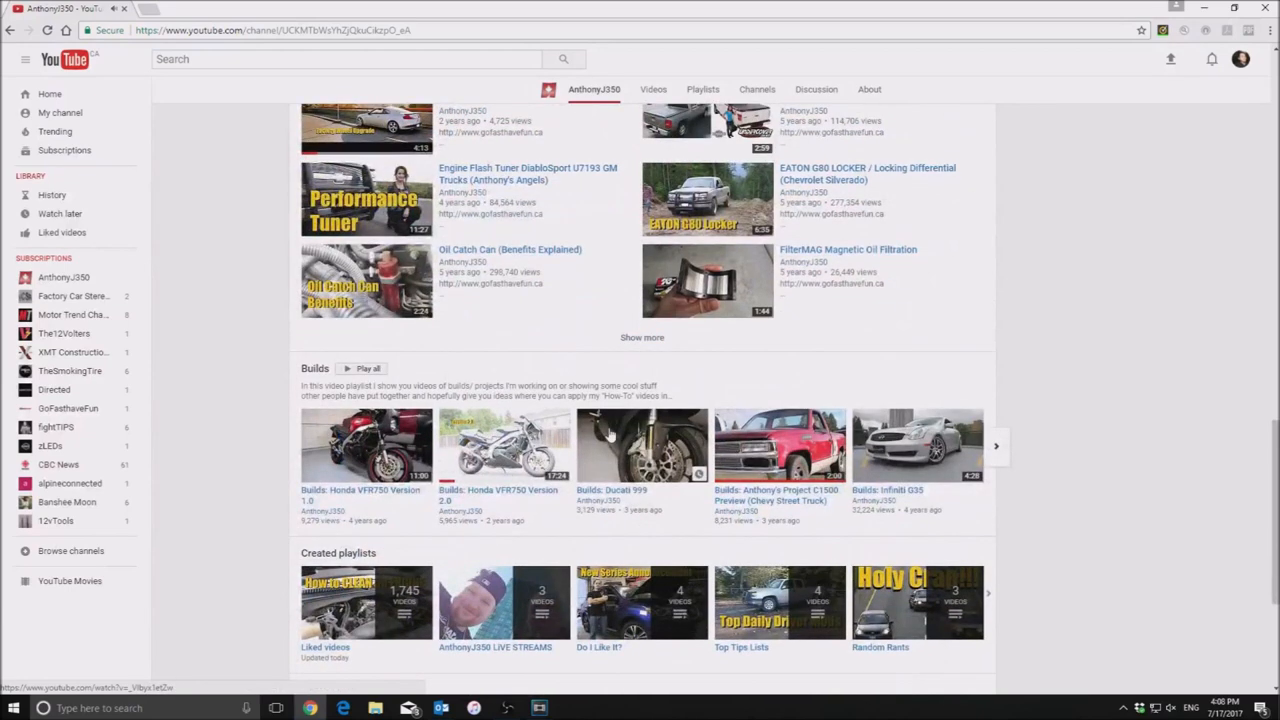